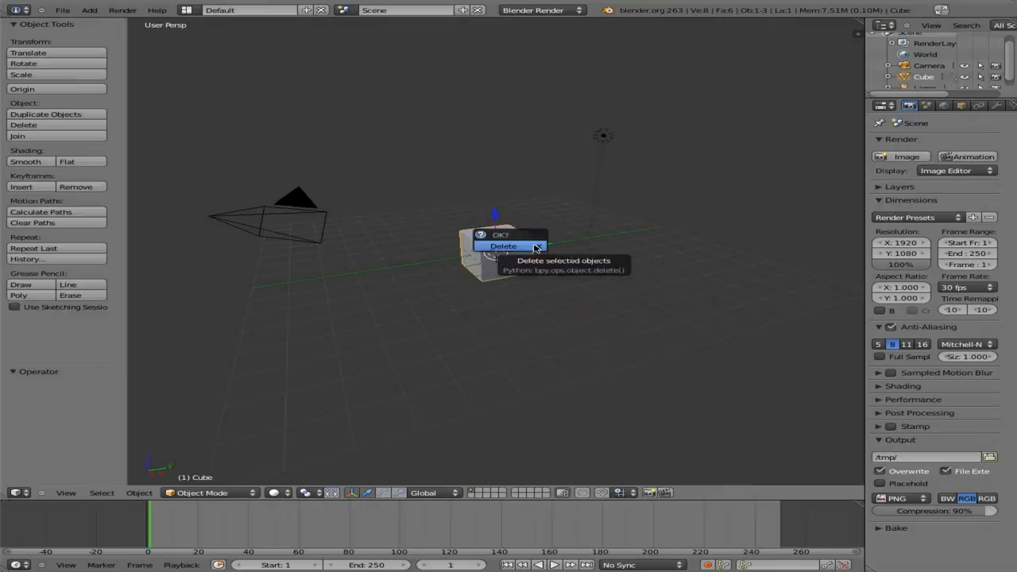
# Delete the default cube and the lamp, leaving only the camera in the scene
pyautogui.click(503, 244)
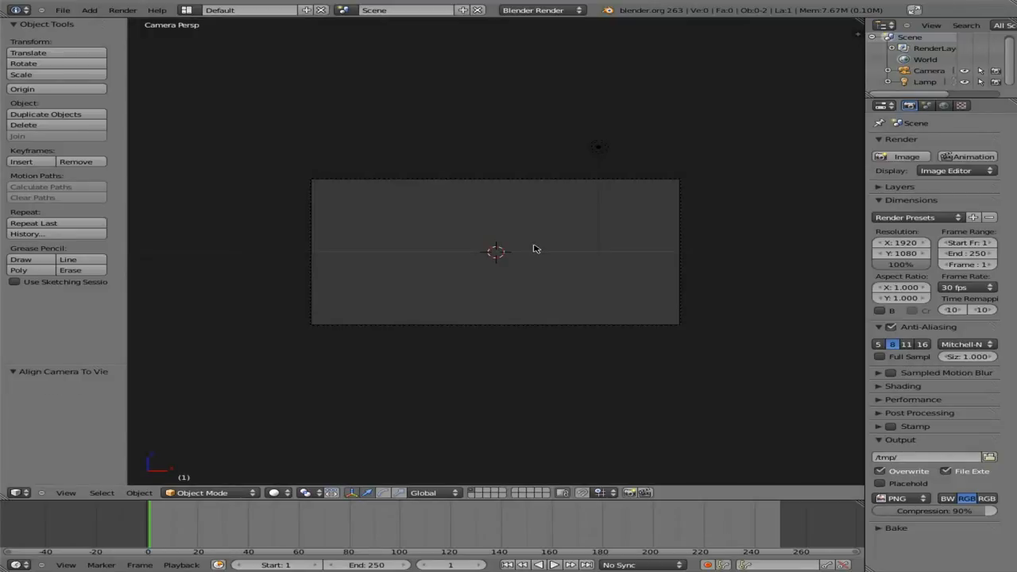
pyautogui.click(597, 146)
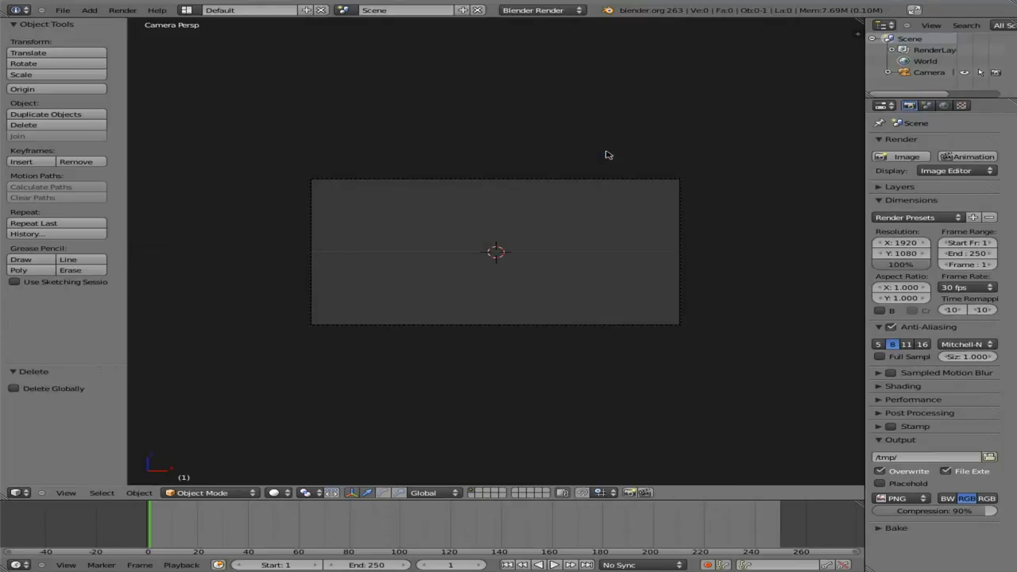
pyautogui.moveTo(136, 445)
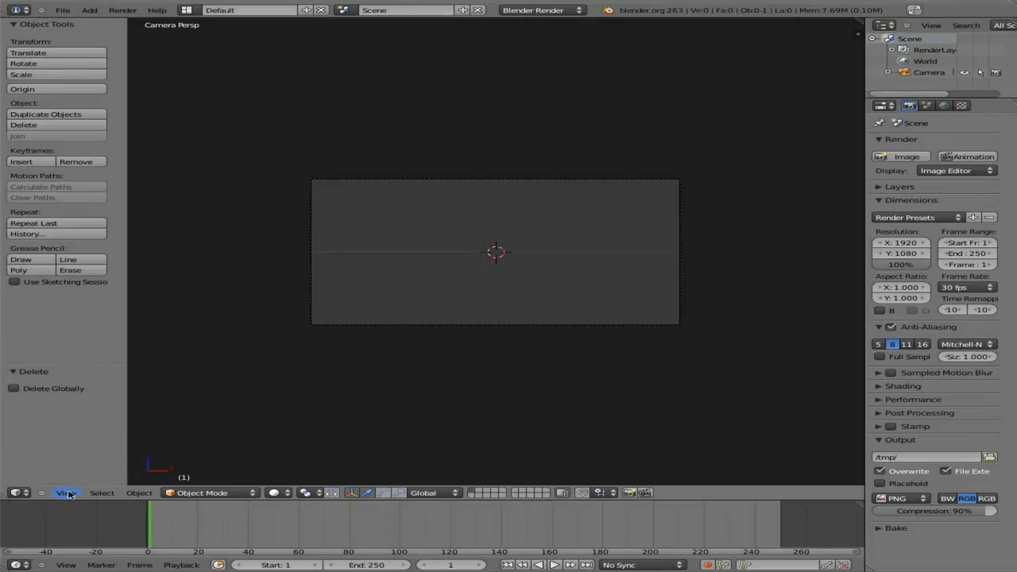
pyautogui.moveTo(67, 493)
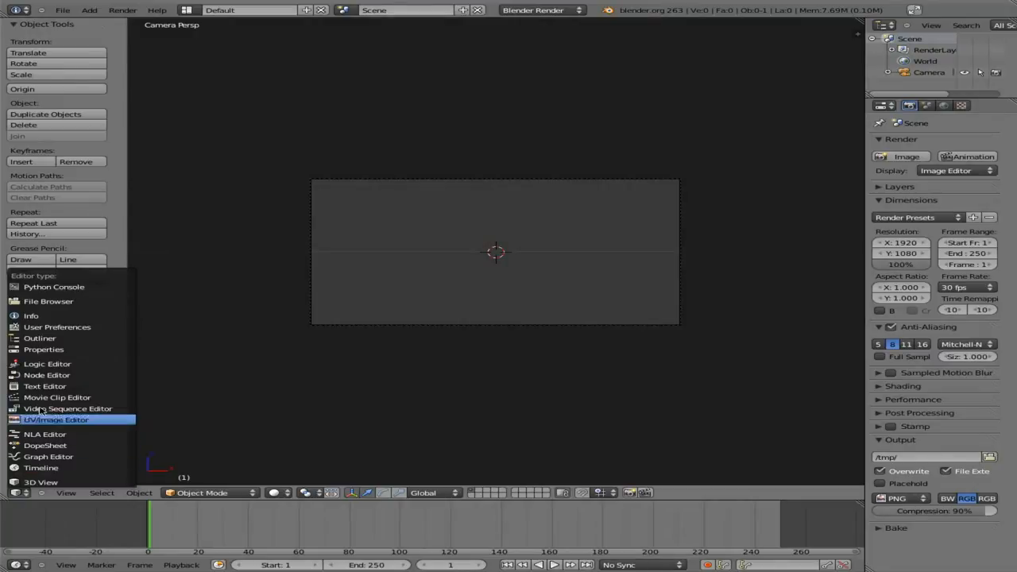
# Load MVI_4388.MOV from the 100CANON folder into the Movie Clip Editor
pyautogui.click(57, 397)
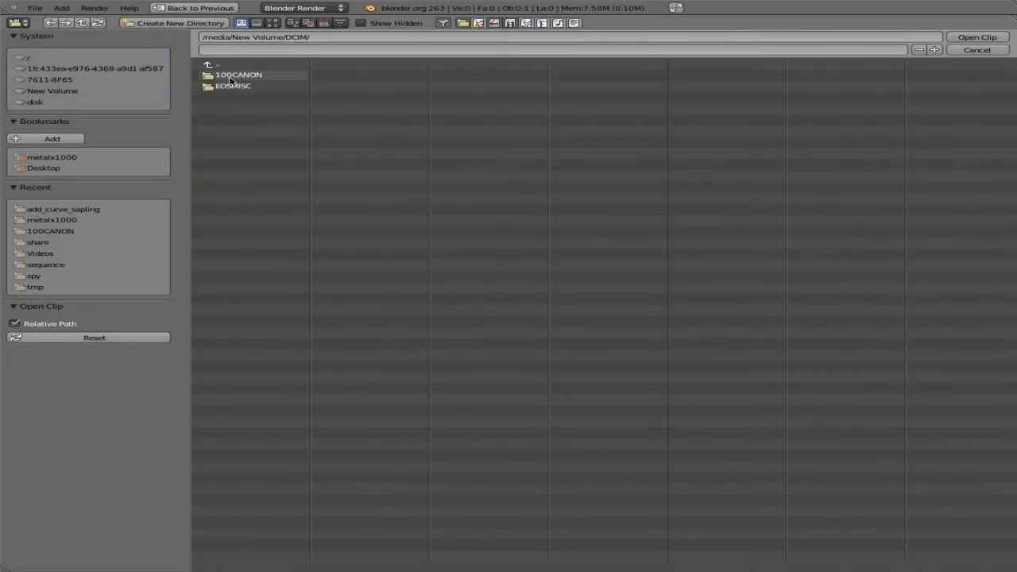
pyautogui.doubleClick(238, 74)
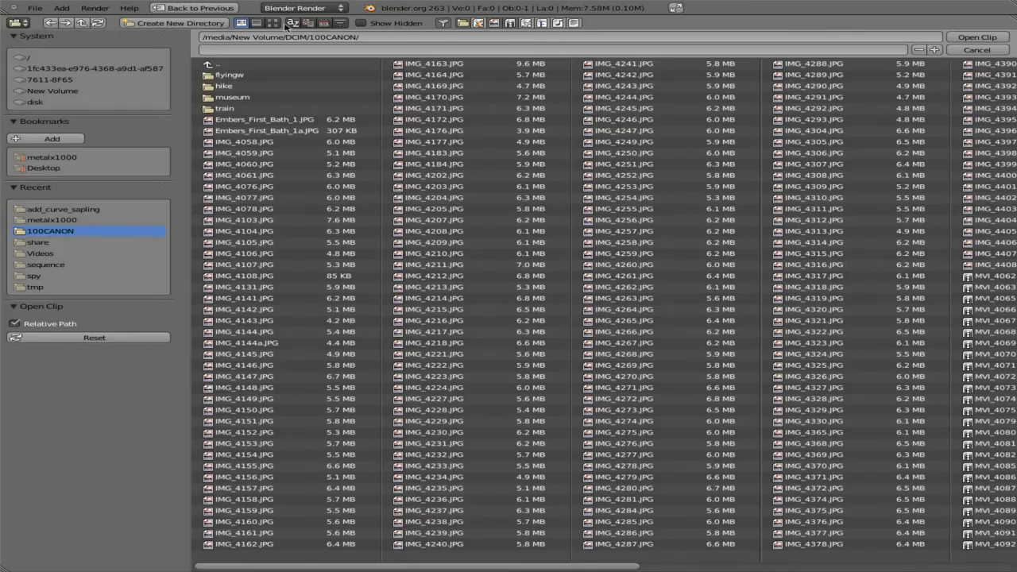
pyautogui.click(272, 23)
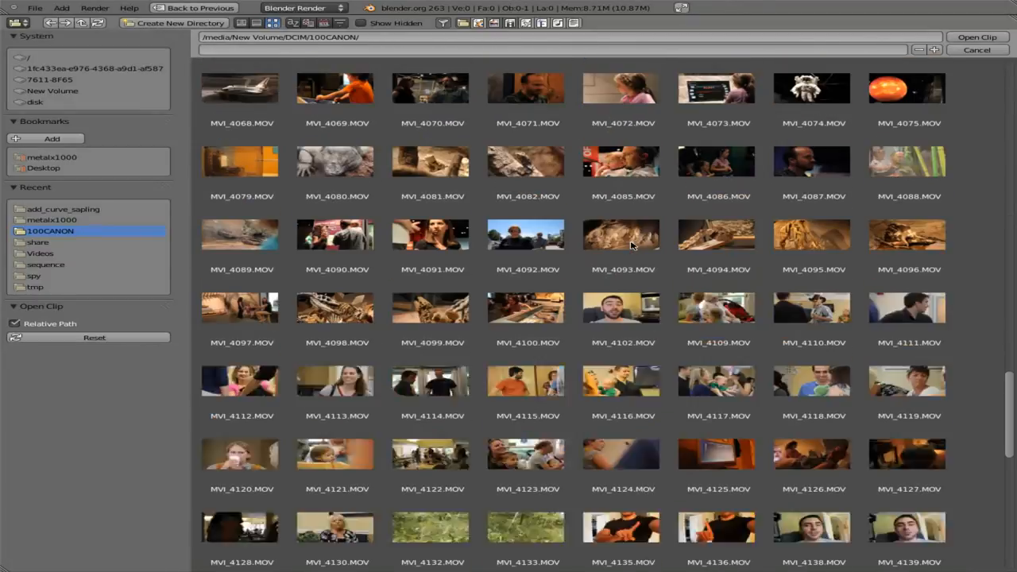
pyautogui.scroll(-3)
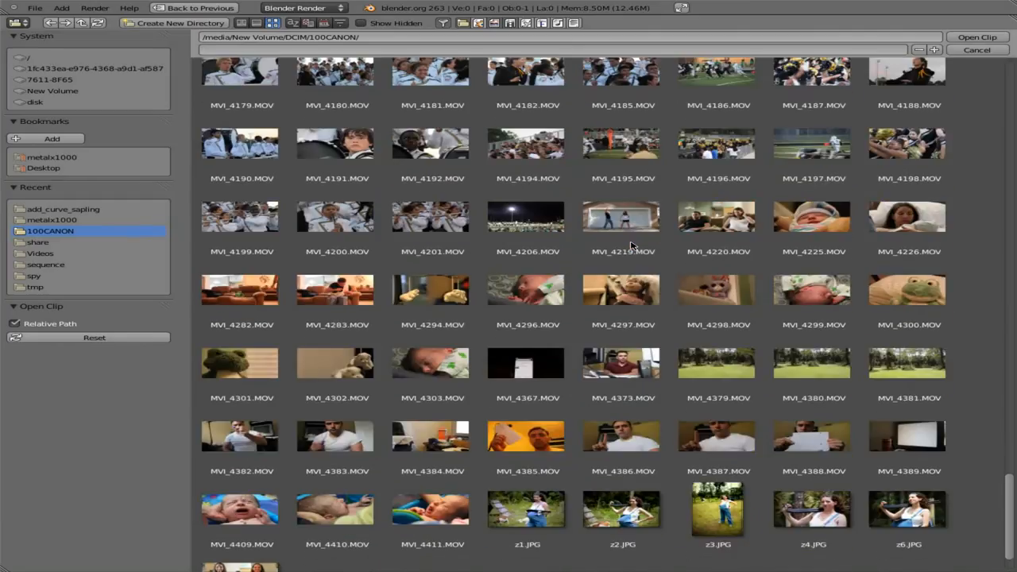
pyautogui.click(812, 436)
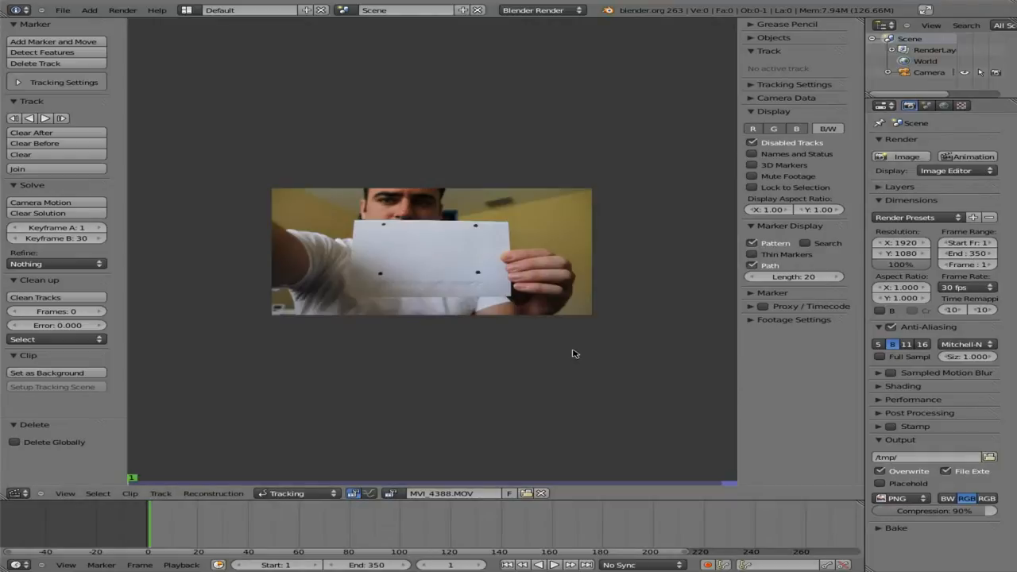
pyautogui.moveTo(403, 247)
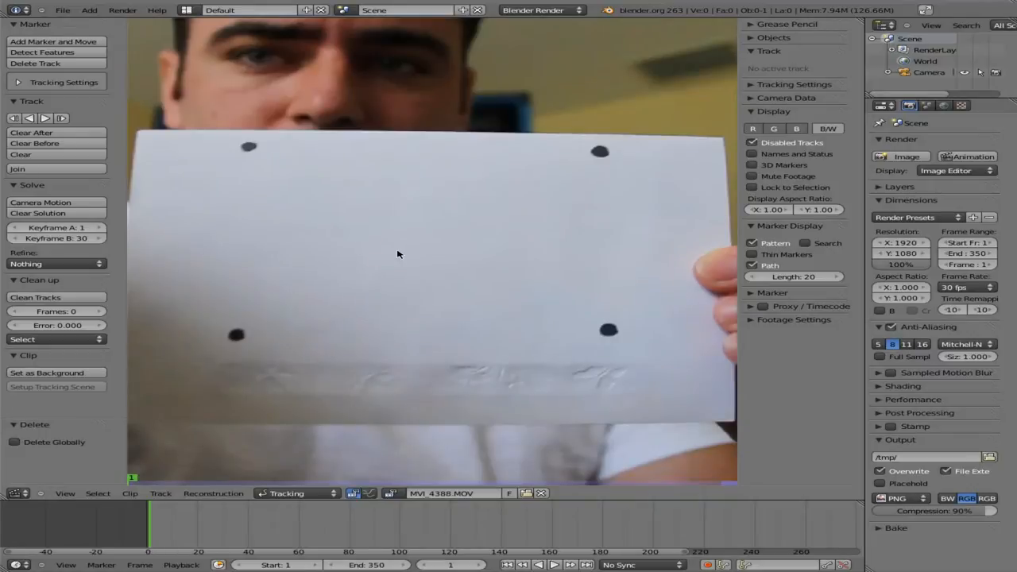
pyautogui.moveTo(368, 226)
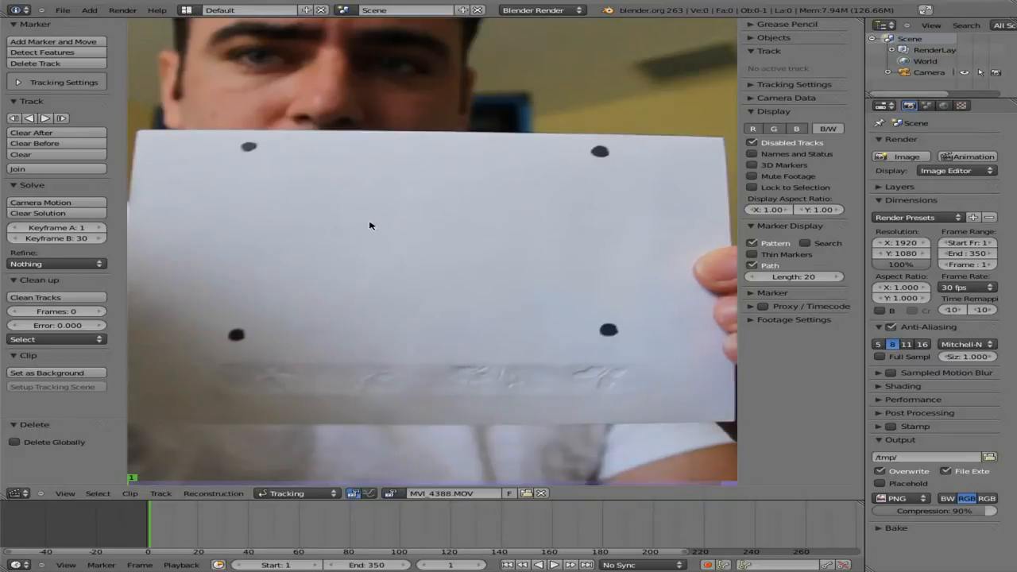
pyautogui.moveTo(309, 187)
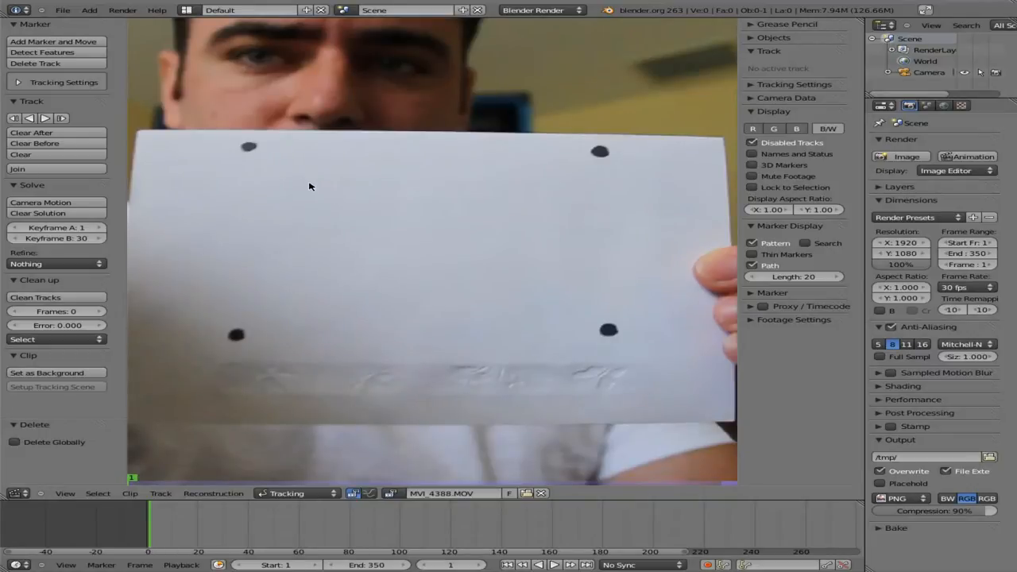
pyautogui.moveTo(300, 155)
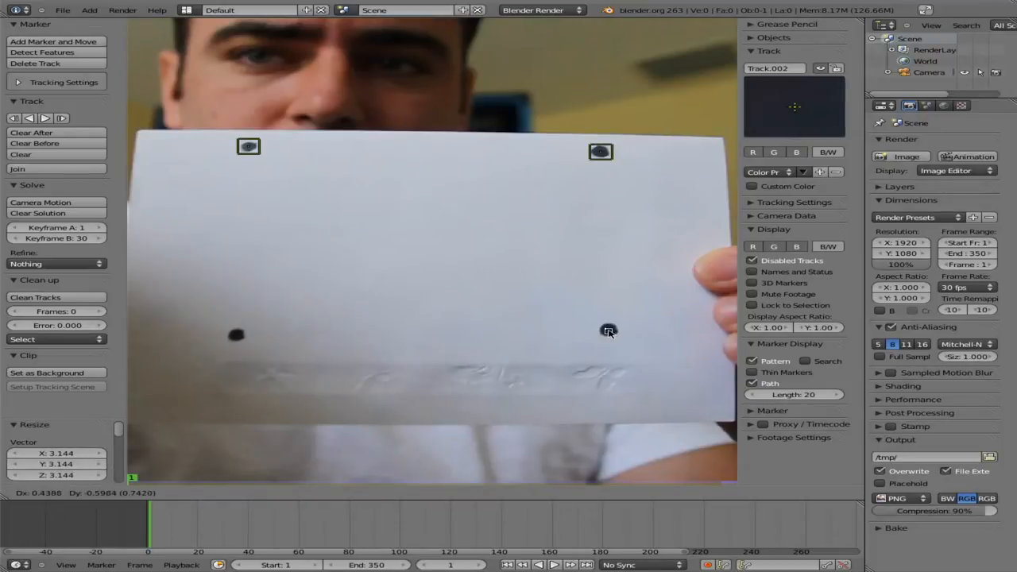
# Place tracking markers on the paper's black dots, including the lower-right one
pyautogui.click(607, 332)
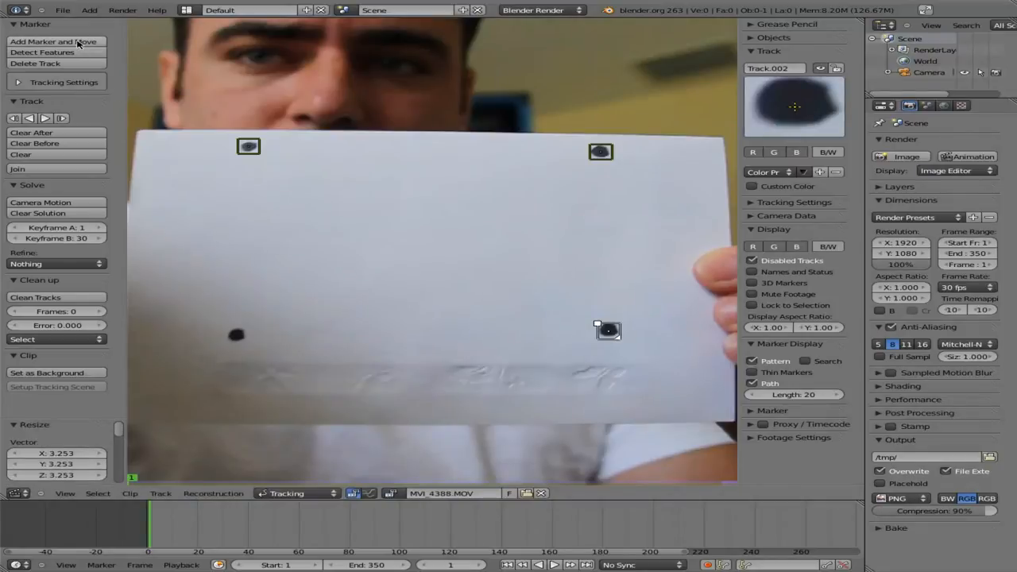
pyautogui.click(54, 41)
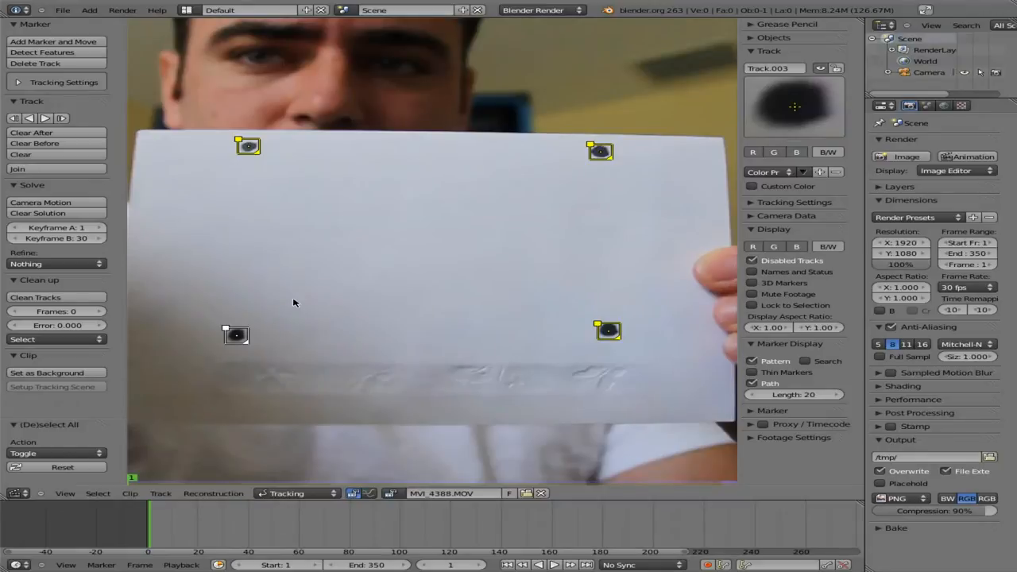
pyautogui.moveTo(278, 276)
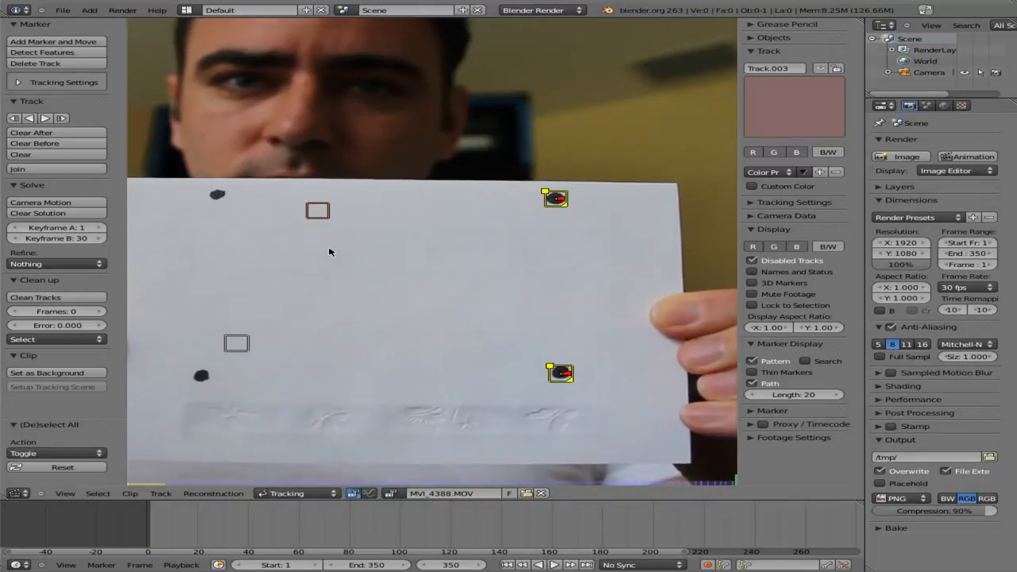
pyautogui.moveTo(330, 223)
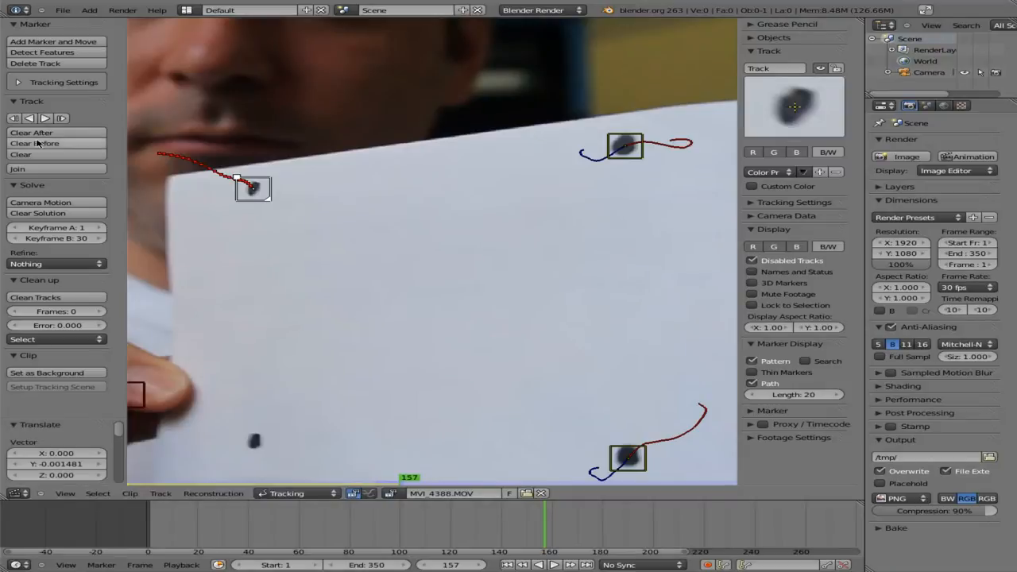
# Drag the drifting top-left marker back onto its dot and re-track from the first frame
pyautogui.click(45, 117)
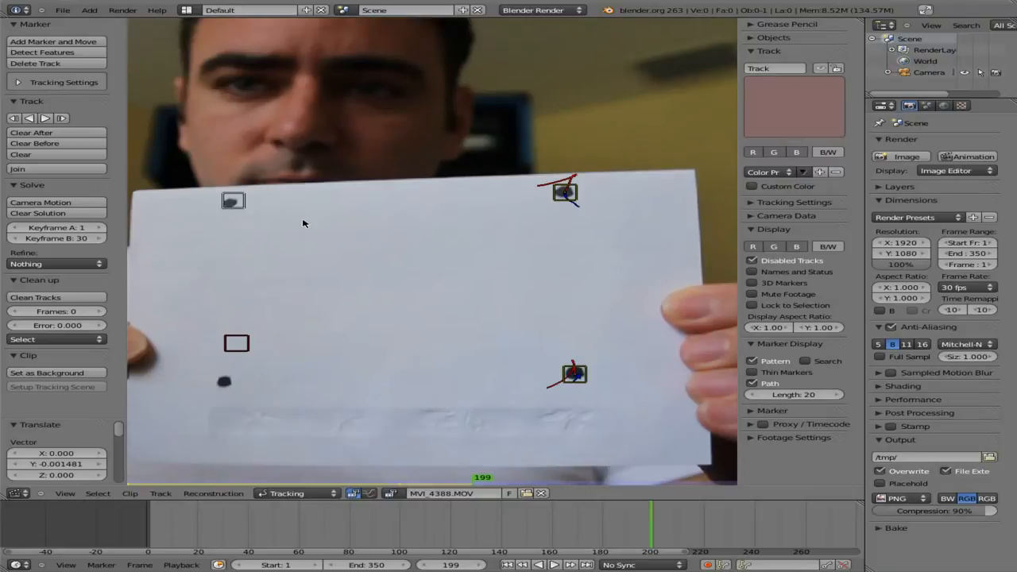
pyautogui.moveTo(289, 222)
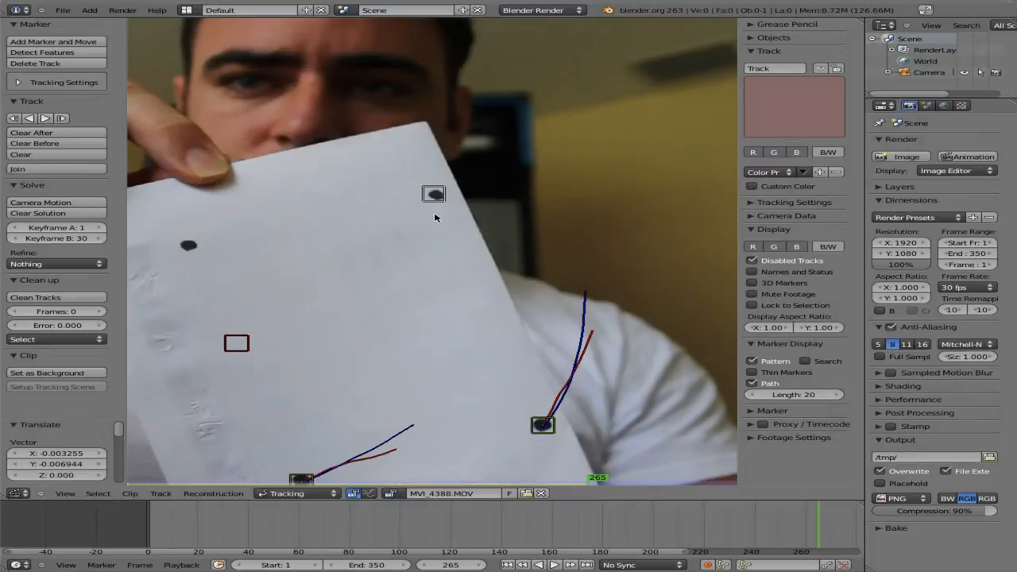
pyautogui.moveTo(434, 194); pyautogui.dragTo(435, 195)
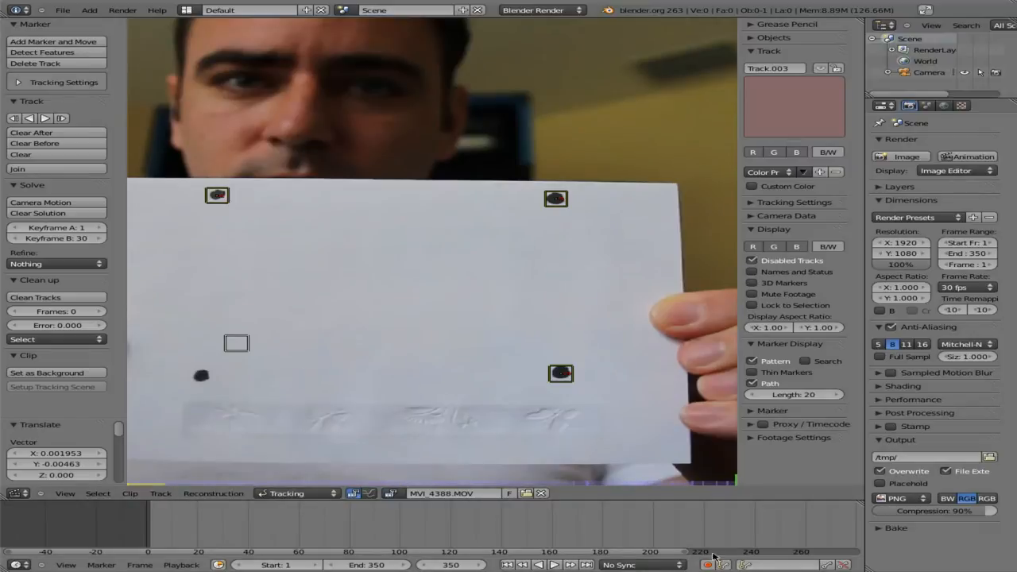
pyautogui.click(301, 522)
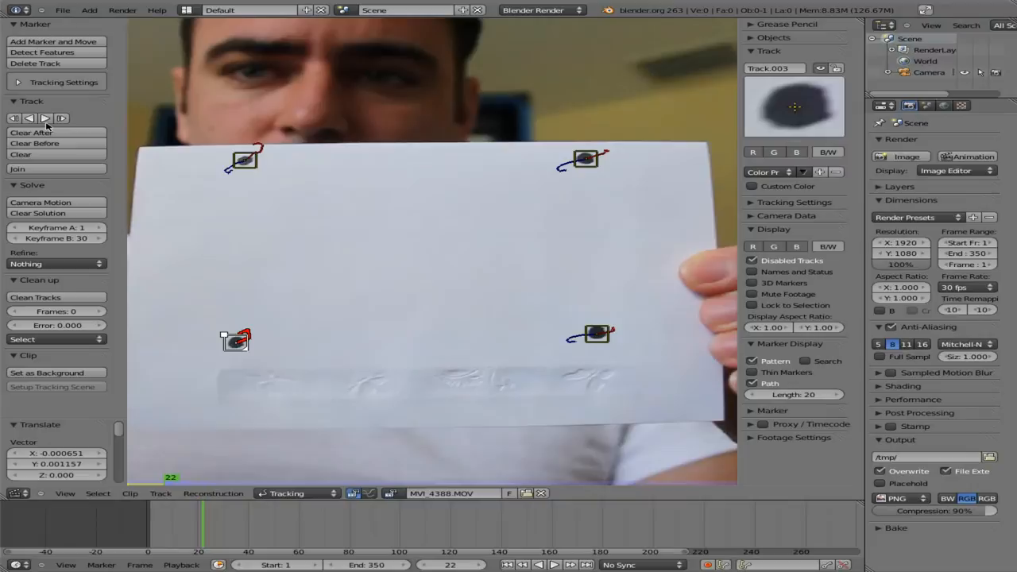
pyautogui.click(44, 117)
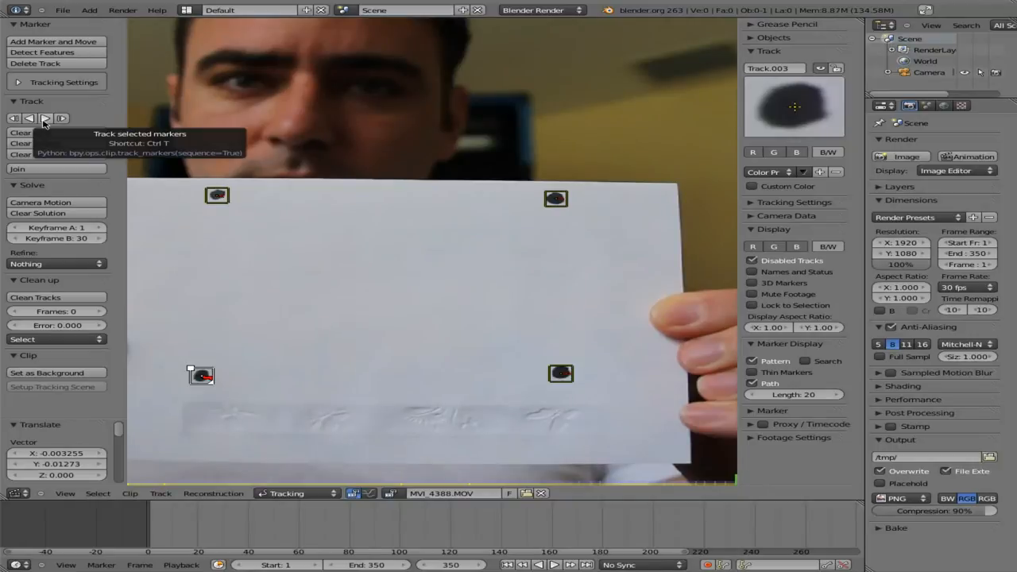
pyautogui.moveTo(854, 422)
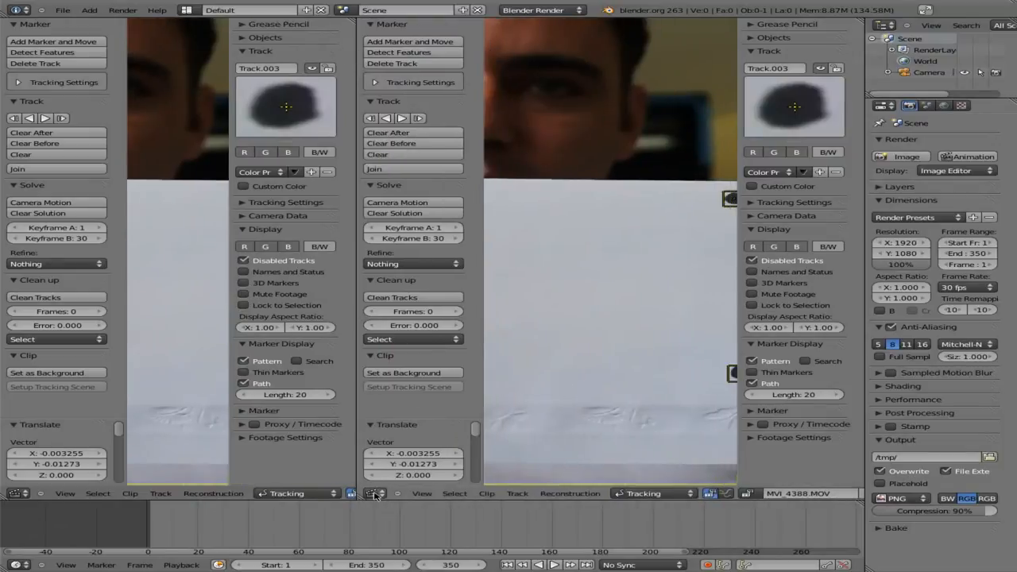
# Turn the split area into a 3D view and switch the clip editor to reconstruction tools
pyautogui.click(375, 493)
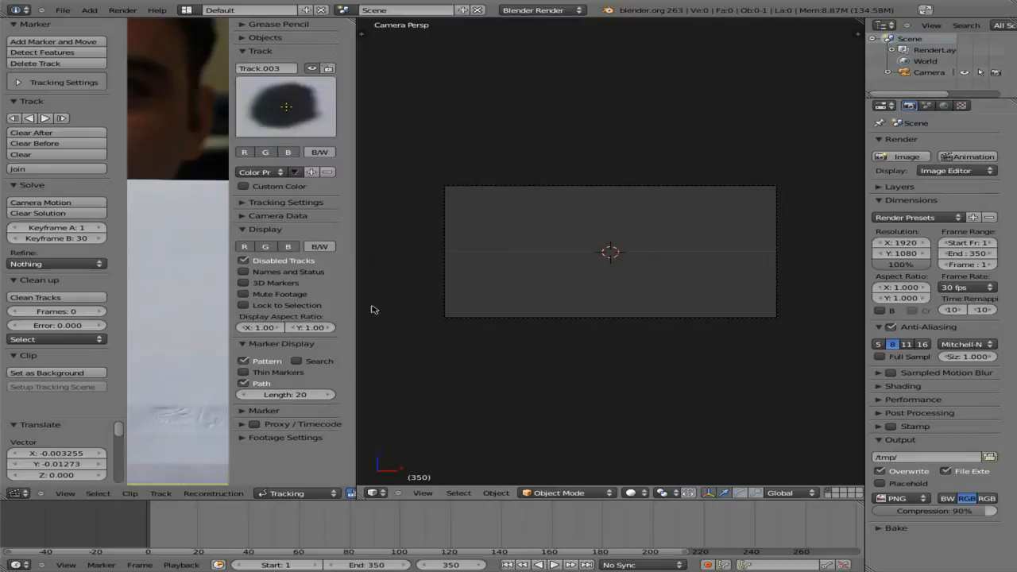
pyautogui.moveTo(621, 122)
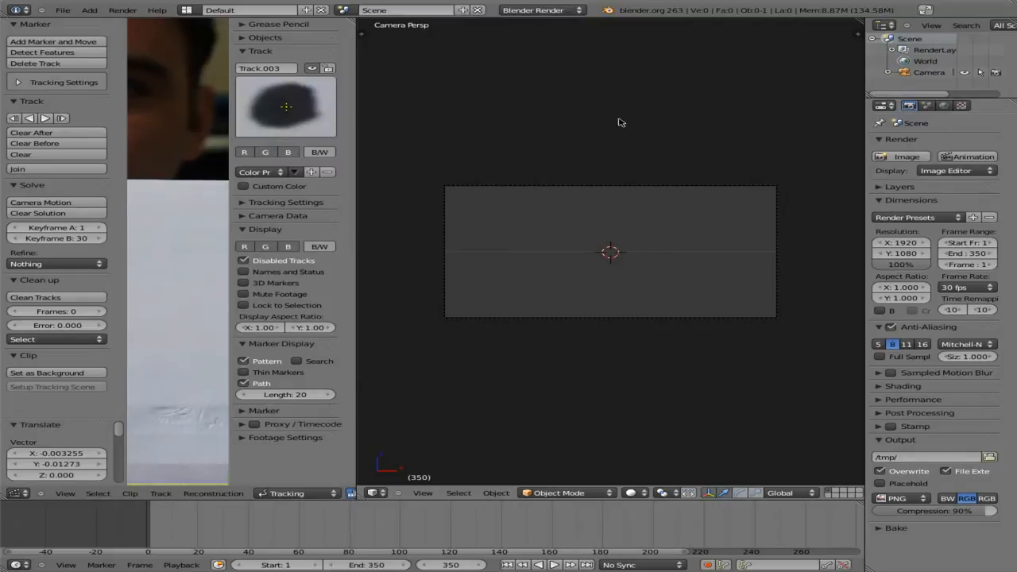
pyautogui.moveTo(676, 241)
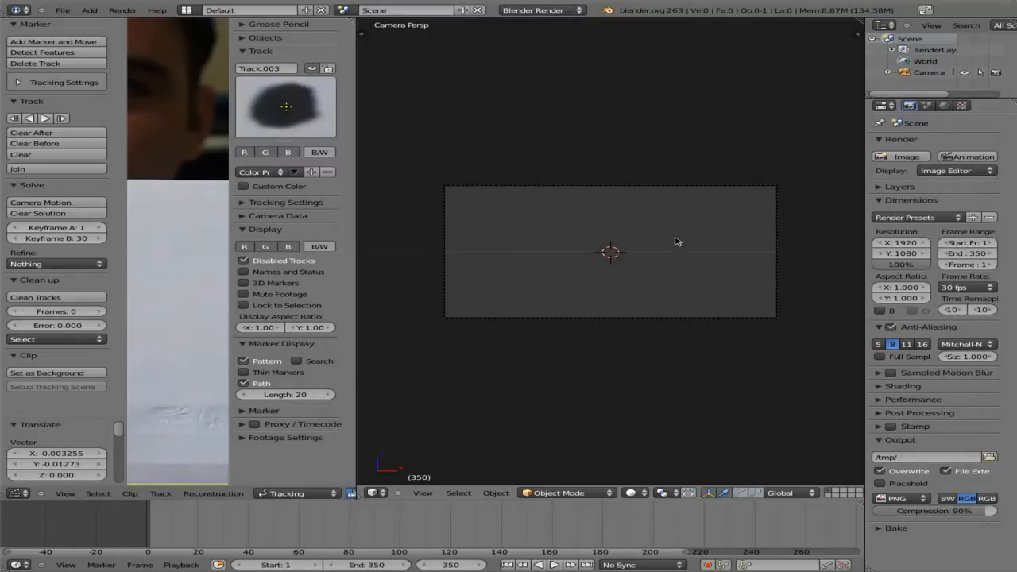
pyautogui.moveTo(627, 270)
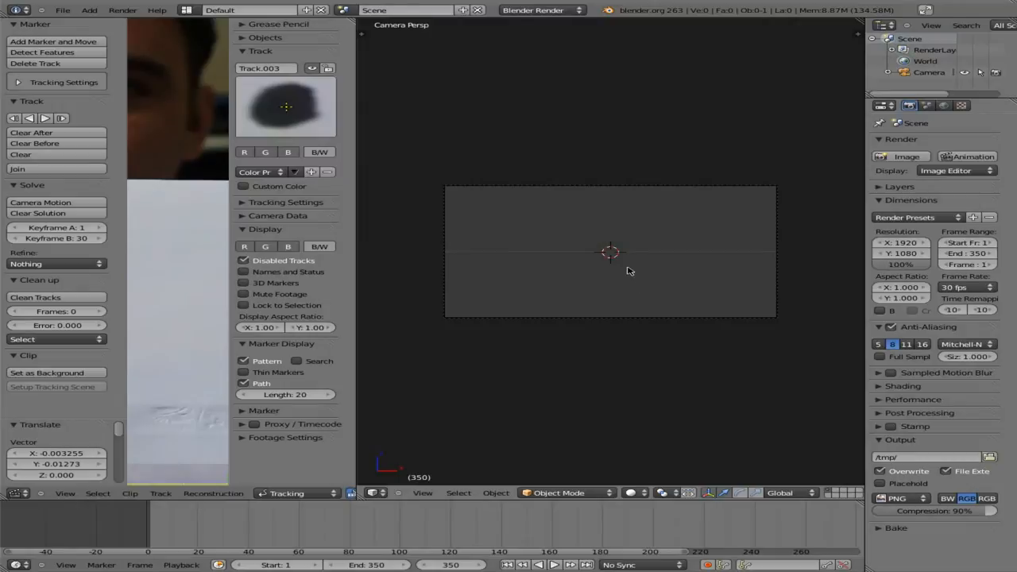
pyautogui.moveTo(169, 274)
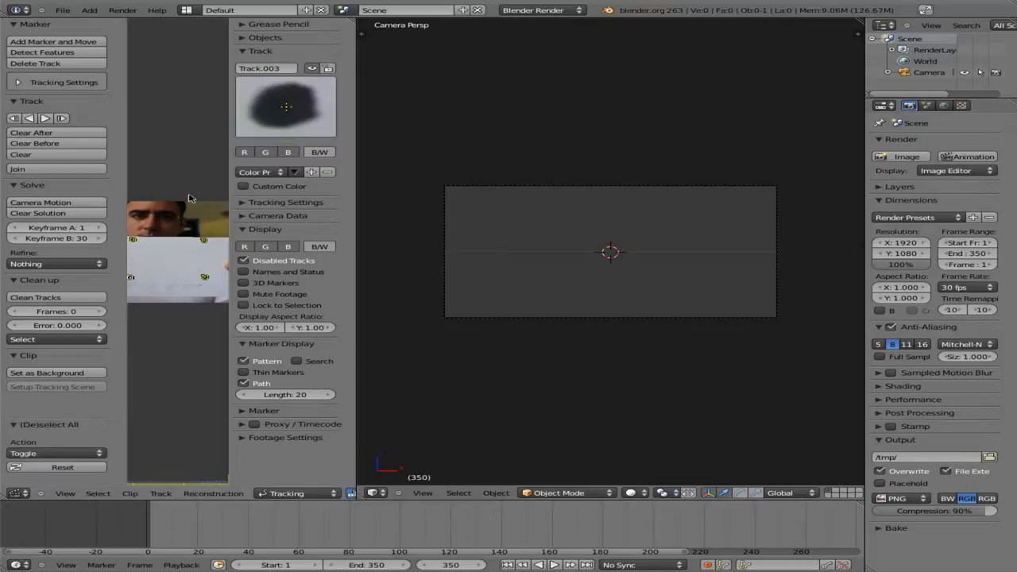
pyautogui.click(286, 492)
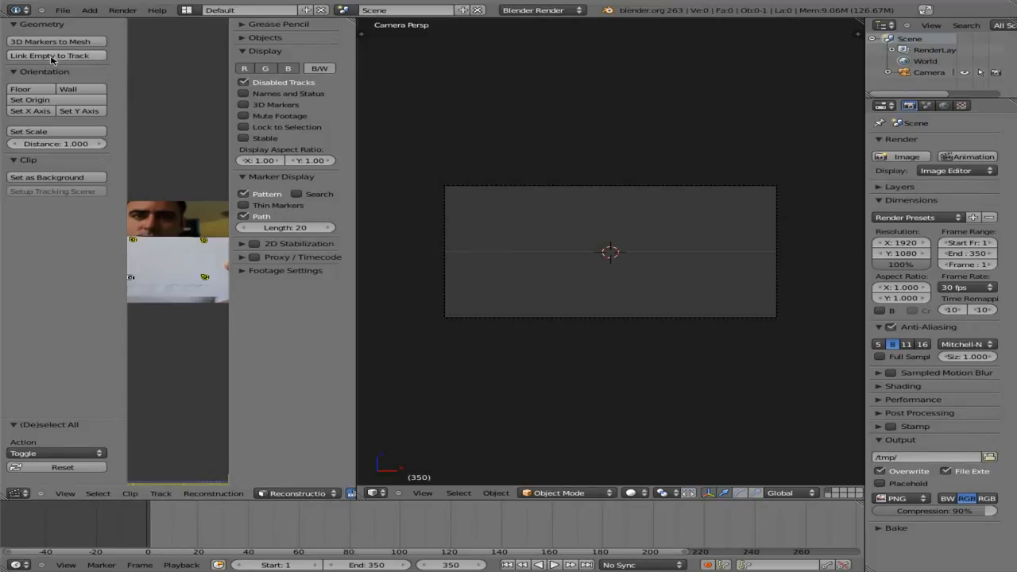
pyautogui.moveTo(51, 55)
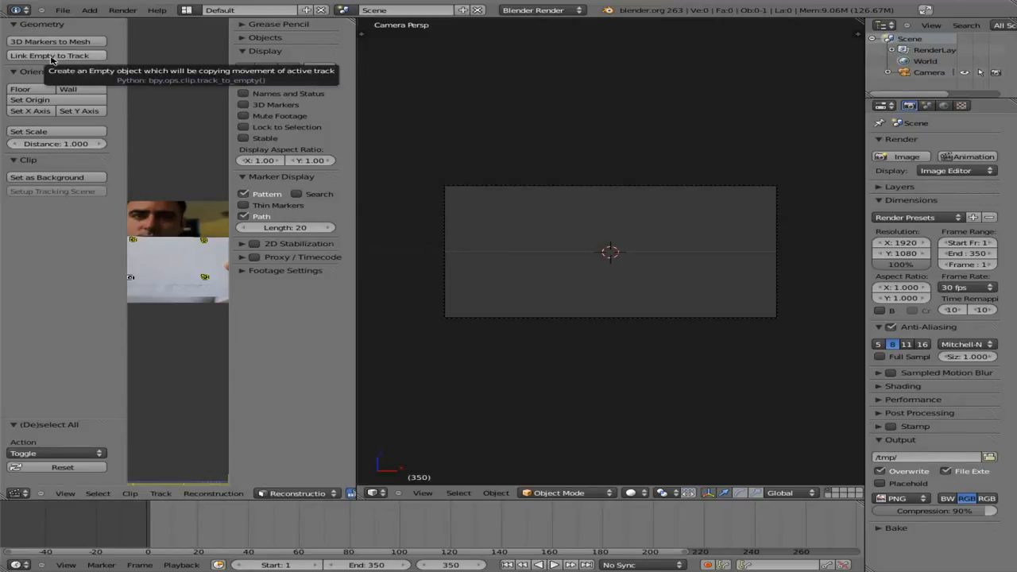
# Link empties to the four tracks and set the footage as the camera background
pyautogui.click(50, 54)
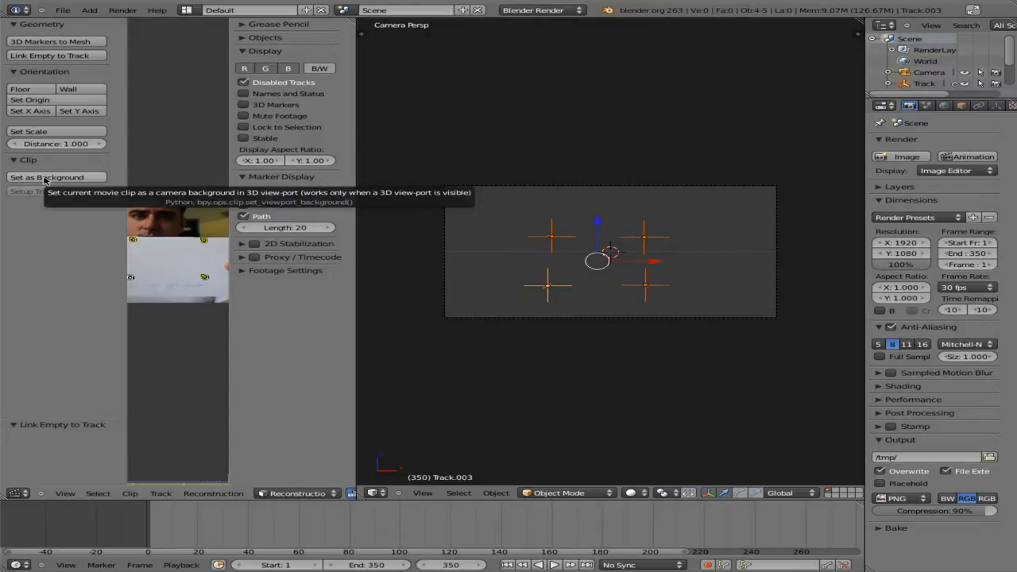
pyautogui.click(46, 178)
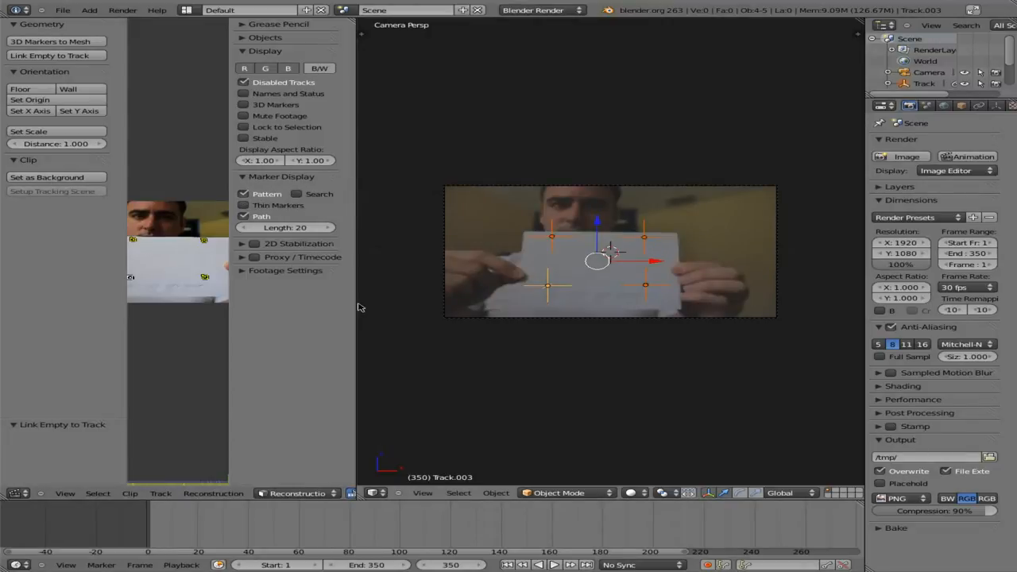
pyautogui.rightClick(357, 308)
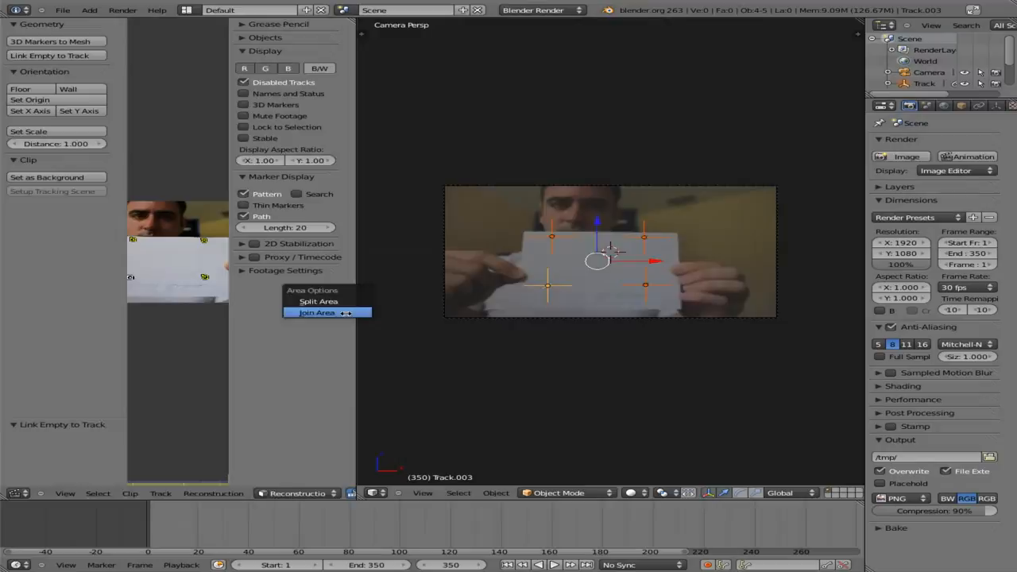
# Join the clip editor into the 3D view so the camera view fills the workspace
pyautogui.click(316, 311)
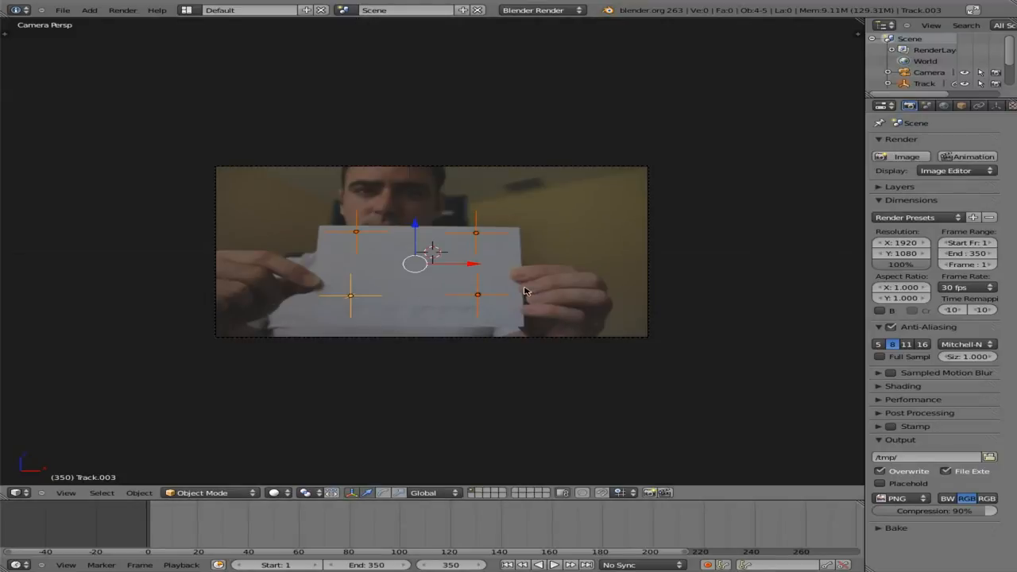
pyautogui.click(554, 566)
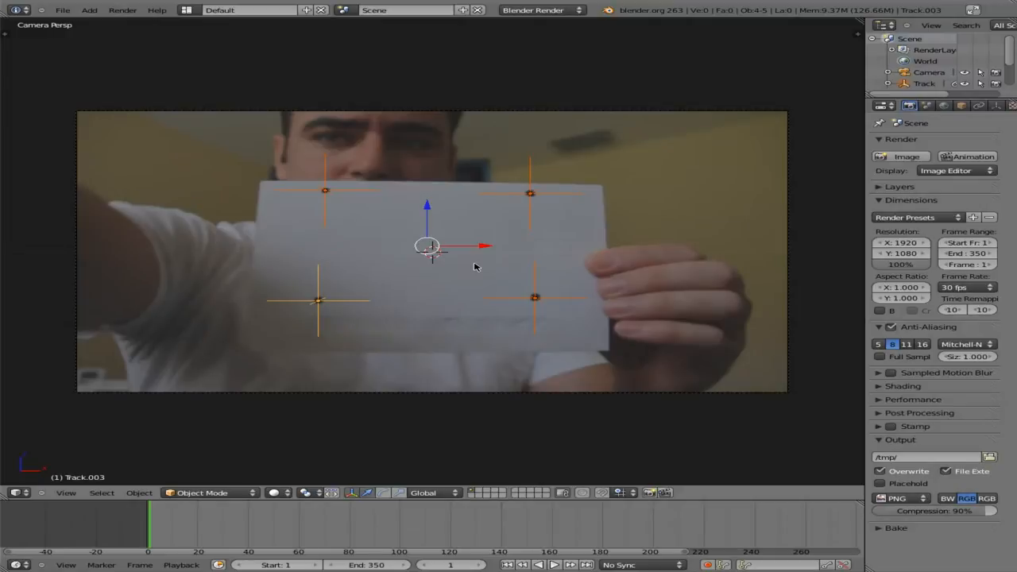
# Import IMG_4161.JPG into the scene with Import Images as Planes
pyautogui.write('plan')
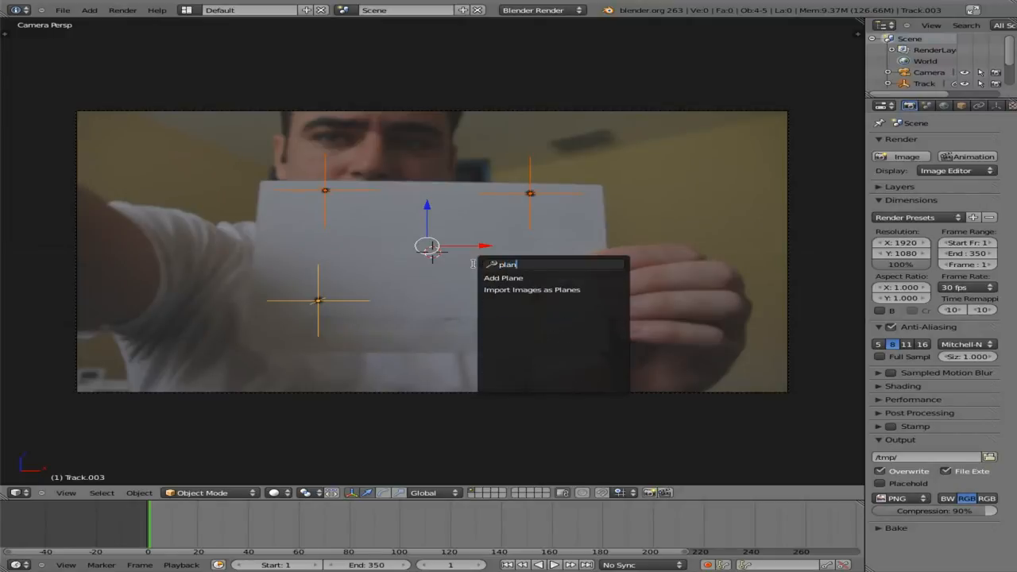
pyautogui.moveTo(553, 289)
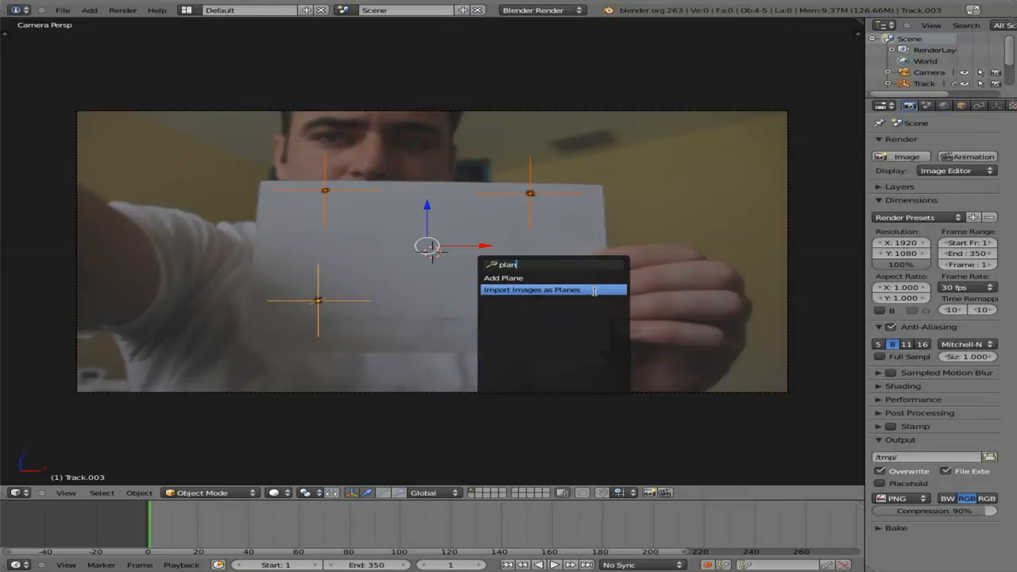
pyautogui.click(530, 289)
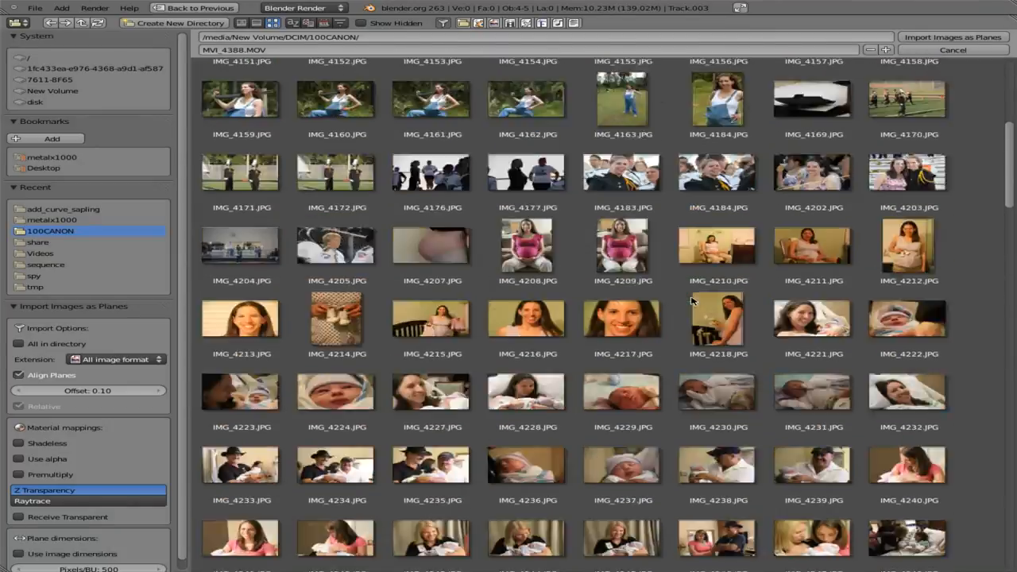
pyautogui.scroll(3)
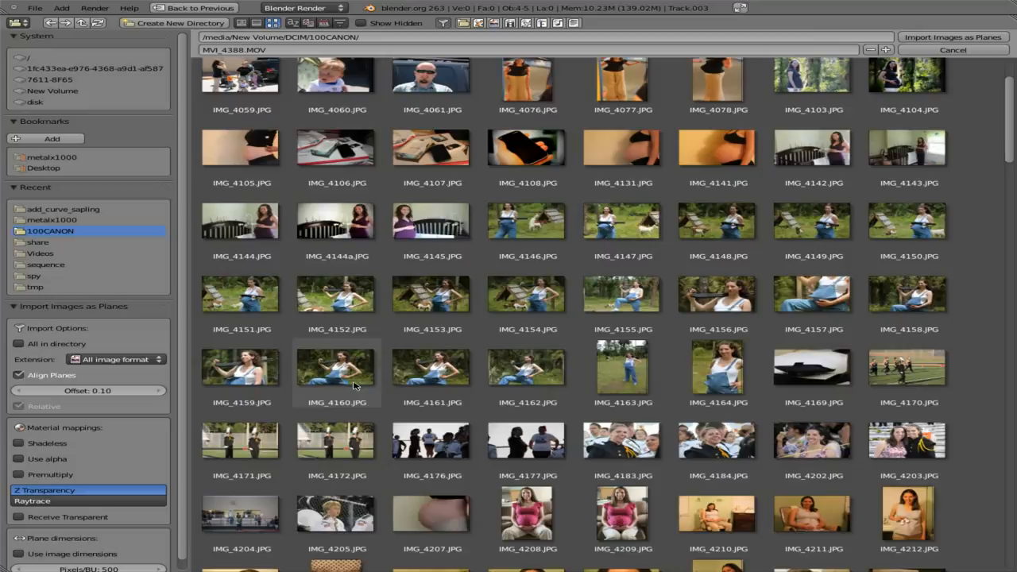
pyautogui.click(432, 368)
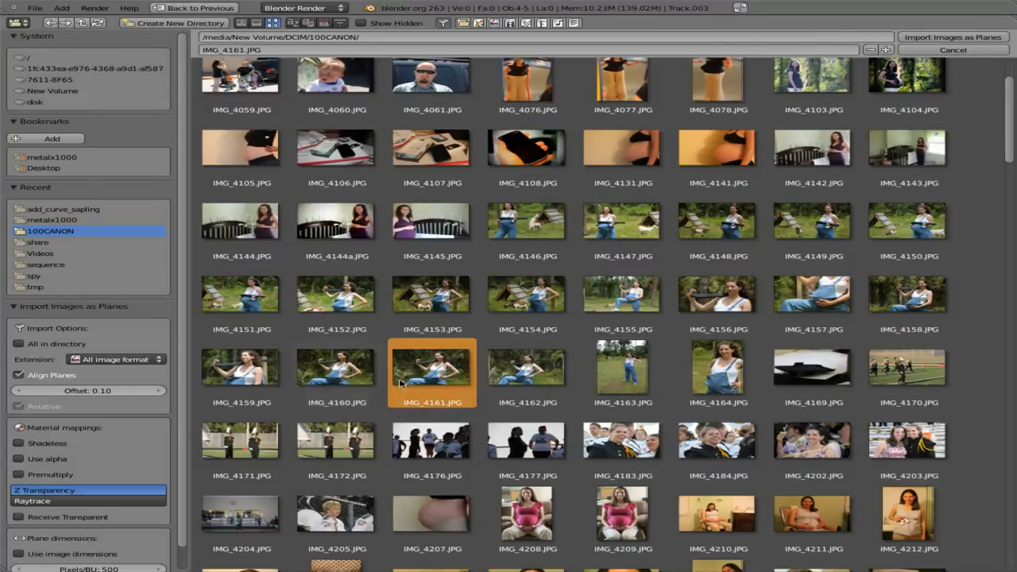
pyautogui.click(19, 441)
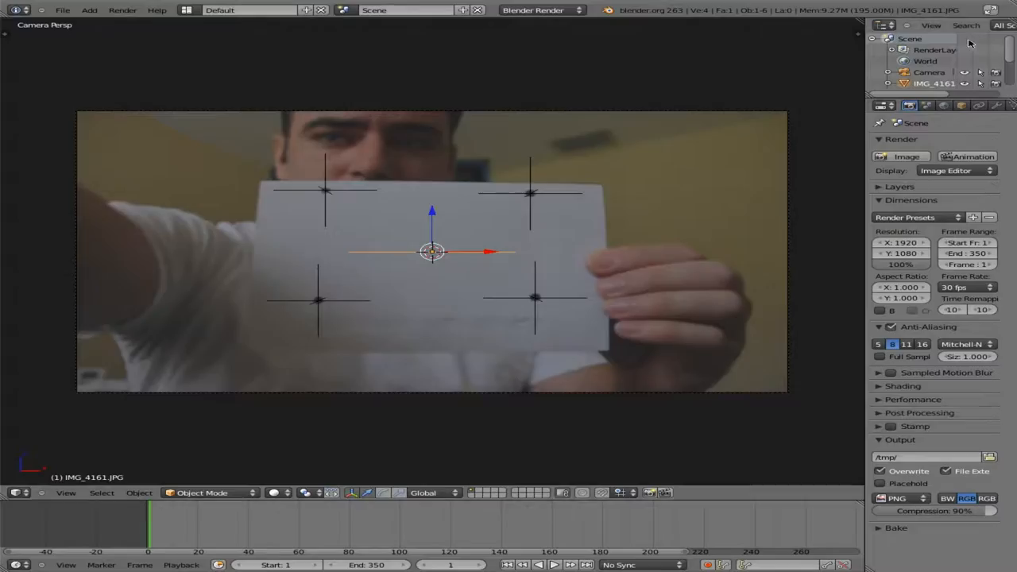
pyautogui.moveTo(490, 219)
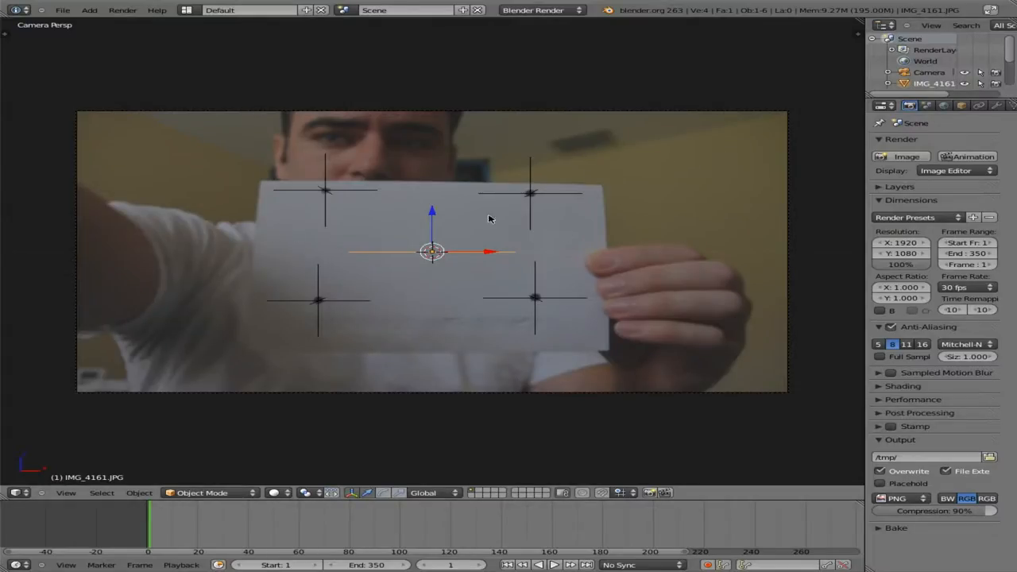
pyautogui.moveTo(691, 261)
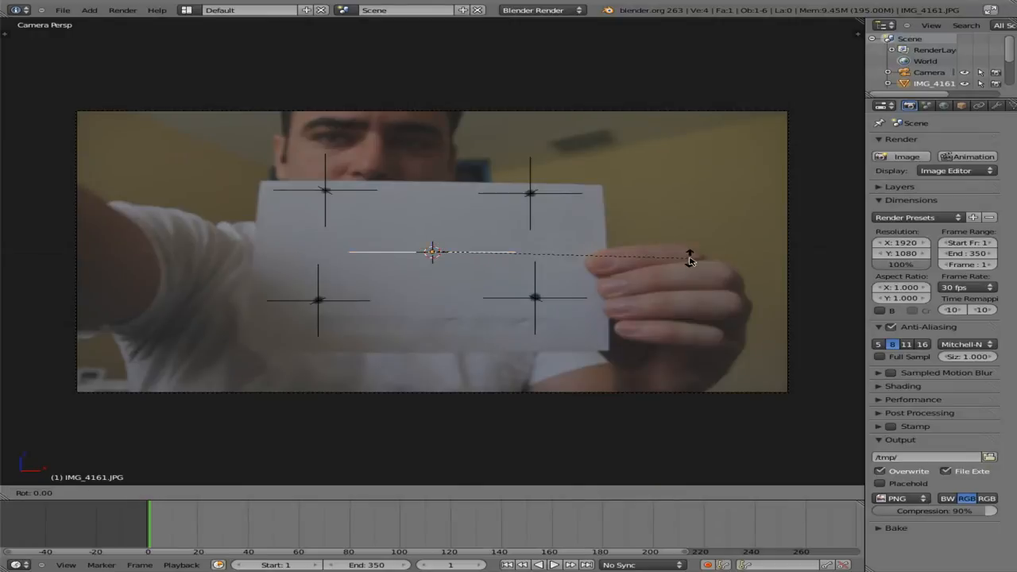
# Rotate the image plane 90 degrees so it faces the camera
pyautogui.click(432, 251)
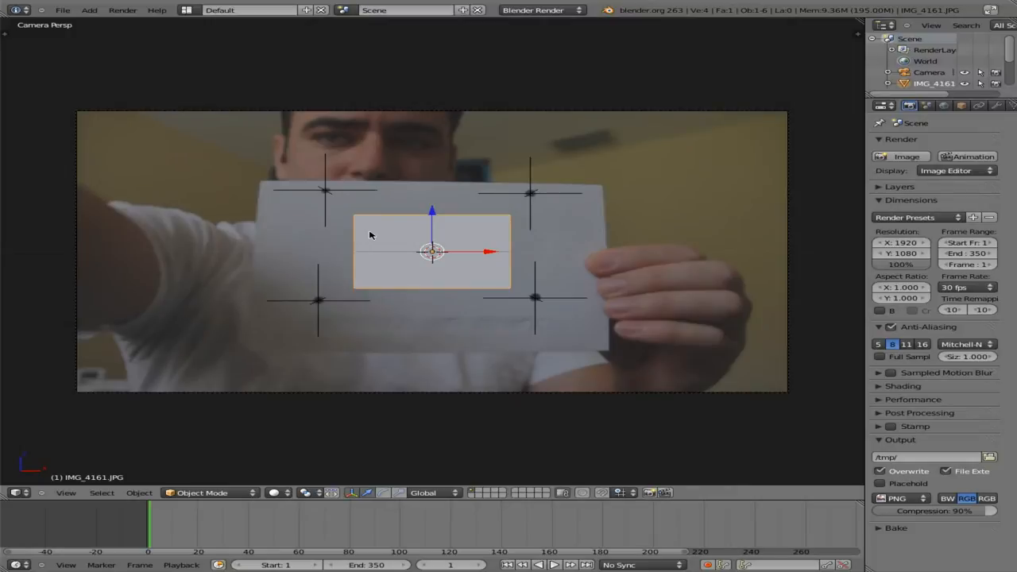
pyautogui.moveTo(372, 226)
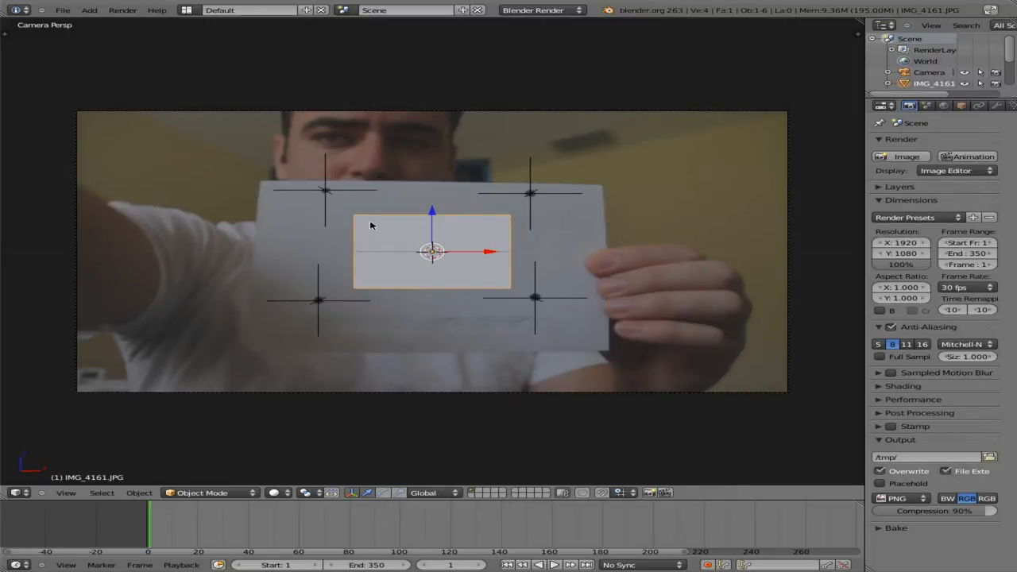
pyautogui.moveTo(355, 220)
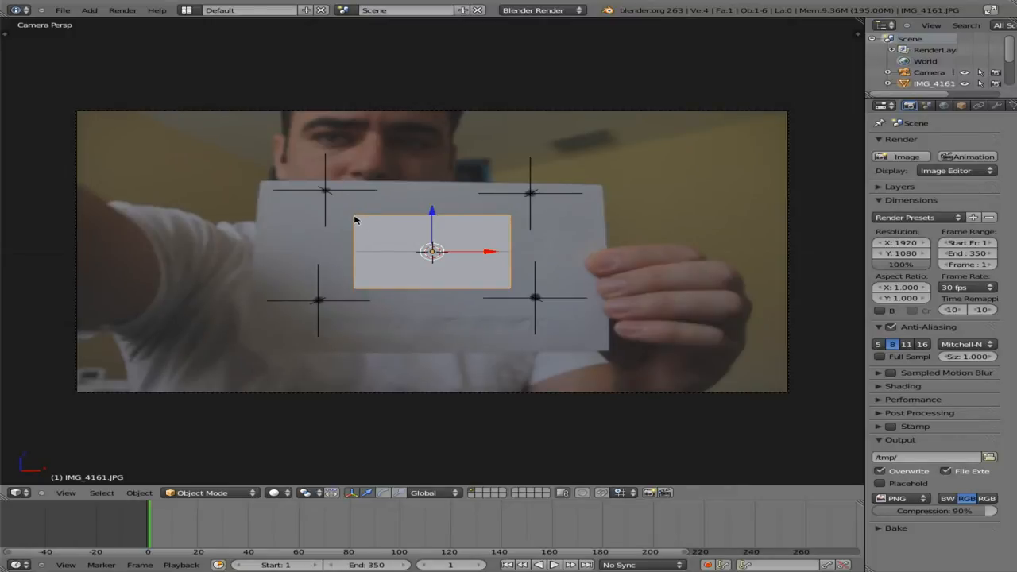
pyautogui.press('Tab')
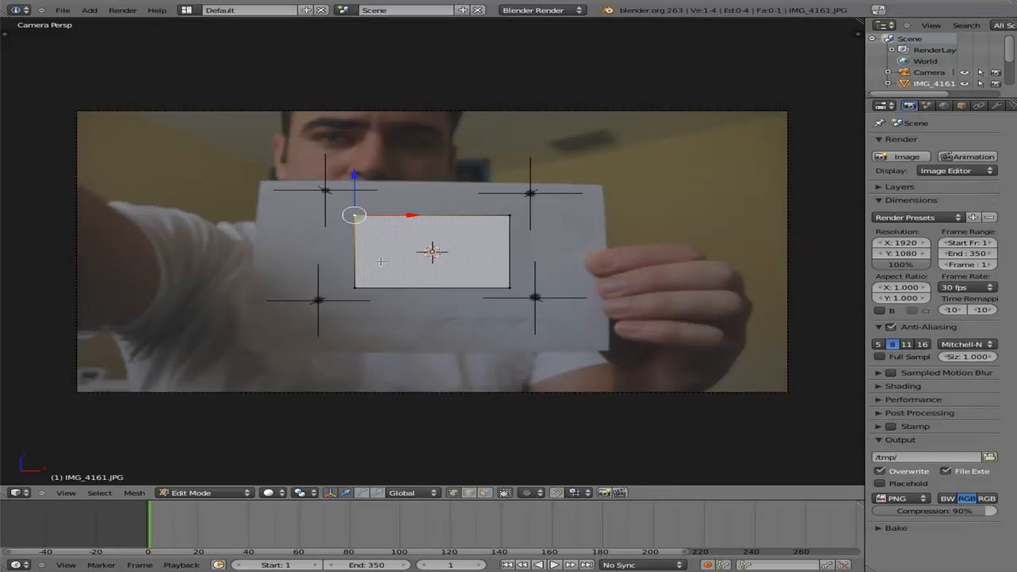
pyautogui.moveTo(353, 215); pyautogui.dragTo(325, 191)
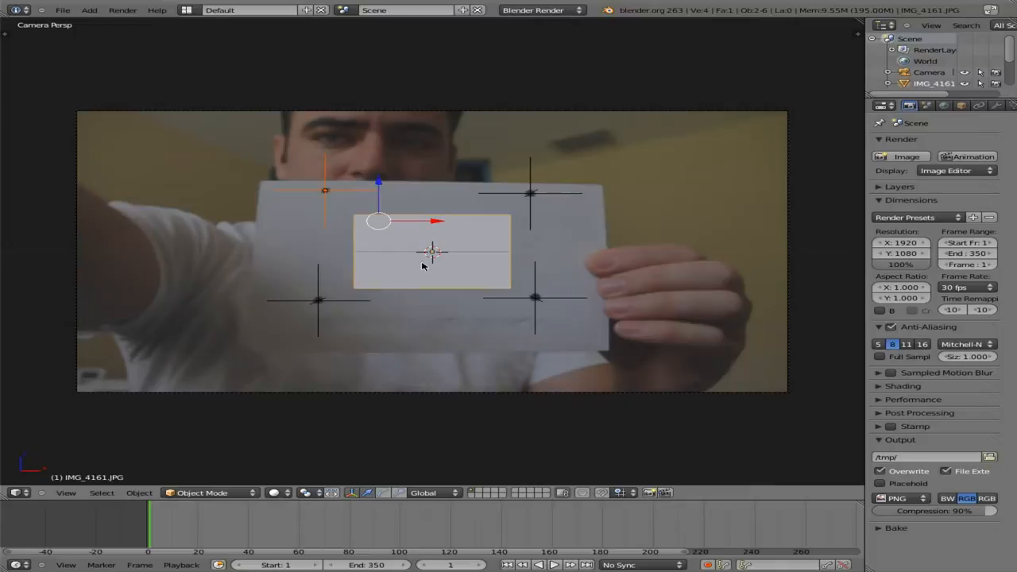
pyautogui.press('Tab')
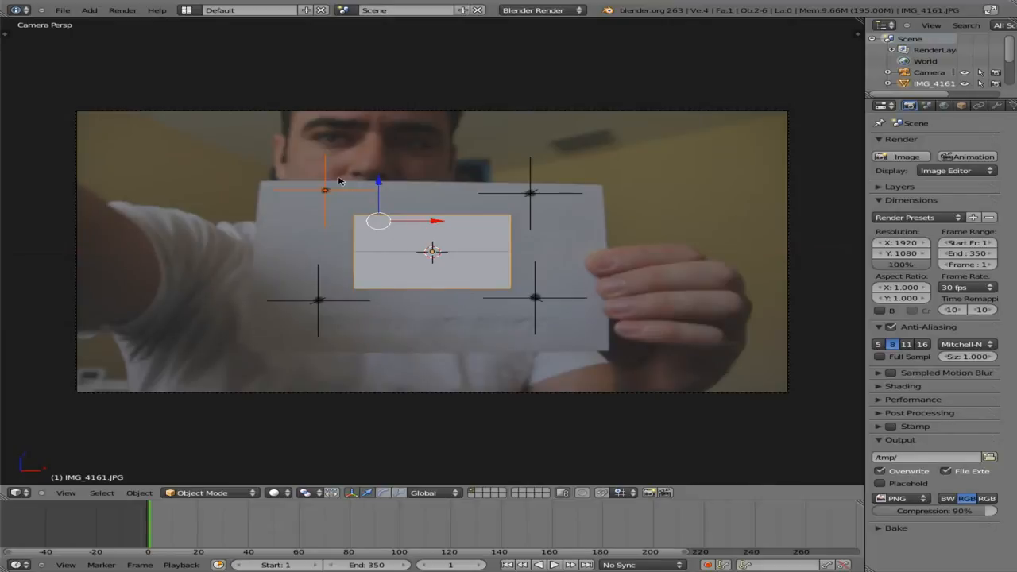
pyautogui.click(326, 191)
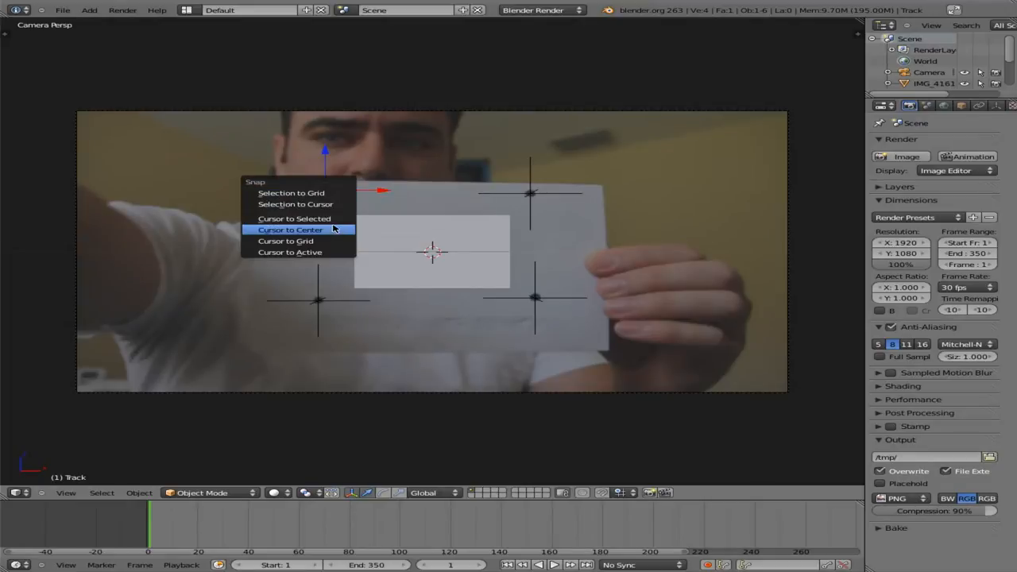
# Snap the plane's top-left corner onto the top-left empty and hook it to that empty
pyautogui.click(291, 229)
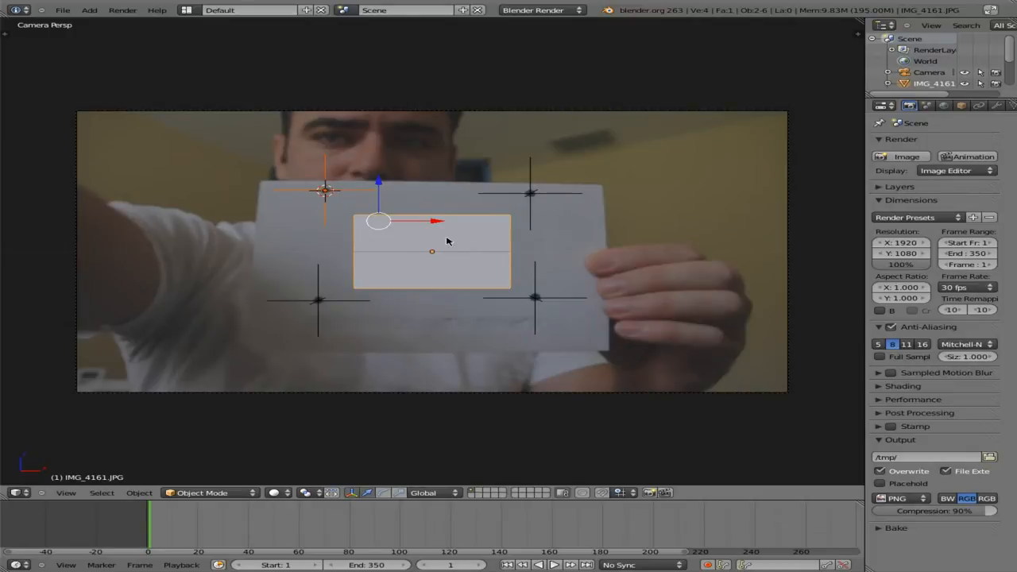
pyautogui.press('Tab')
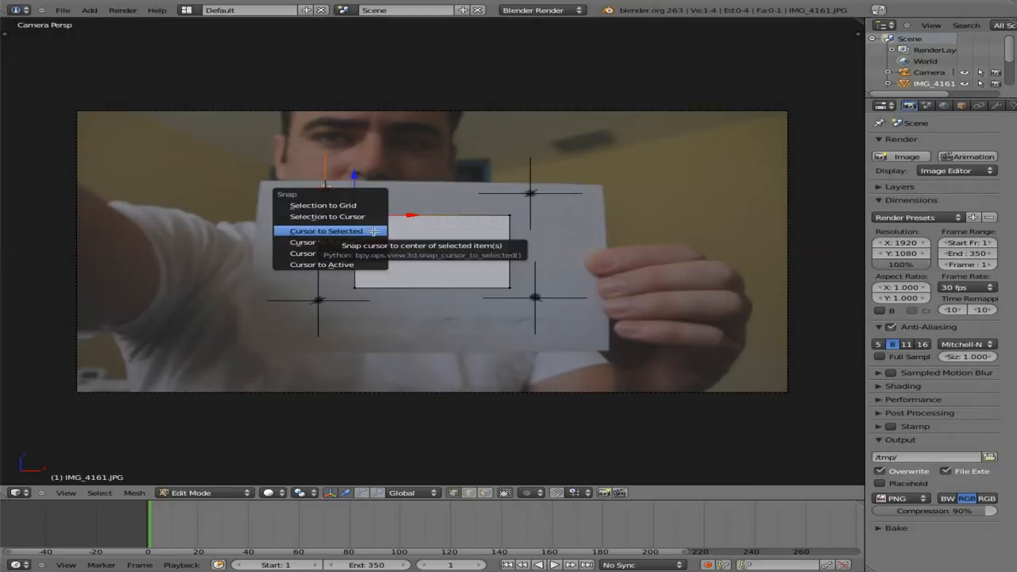
pyautogui.moveTo(327, 216)
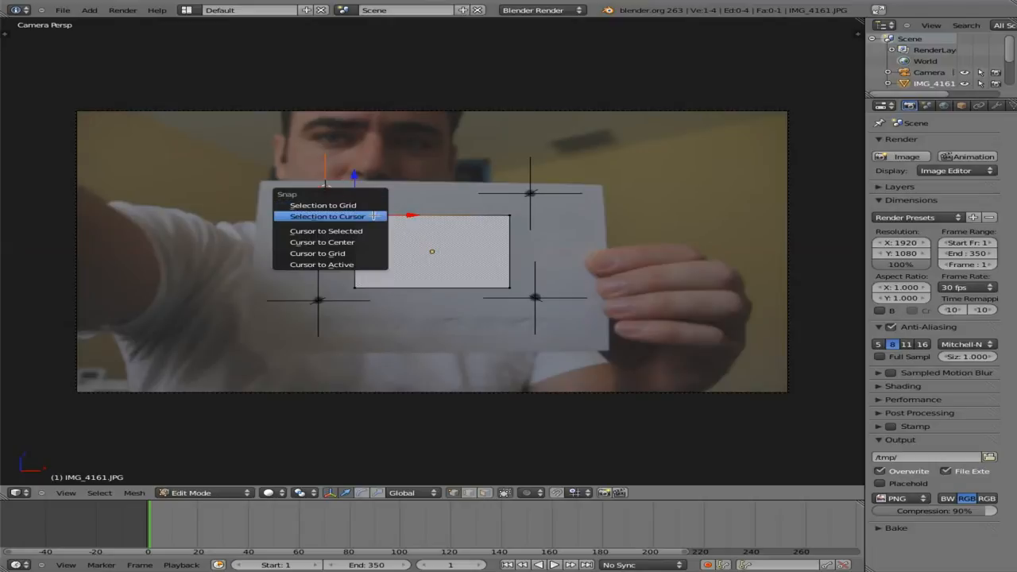
pyautogui.click(327, 216)
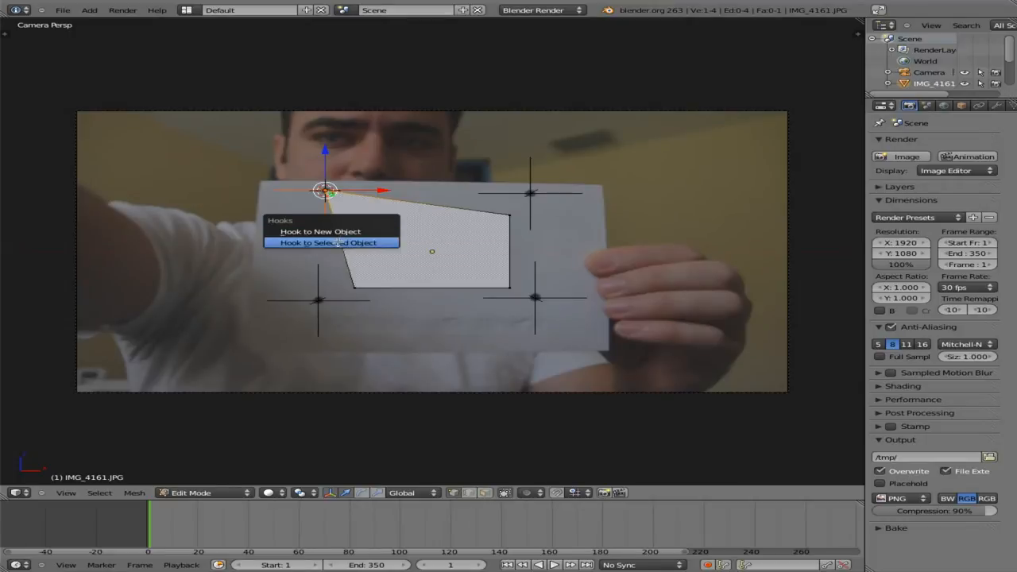
pyautogui.click(331, 241)
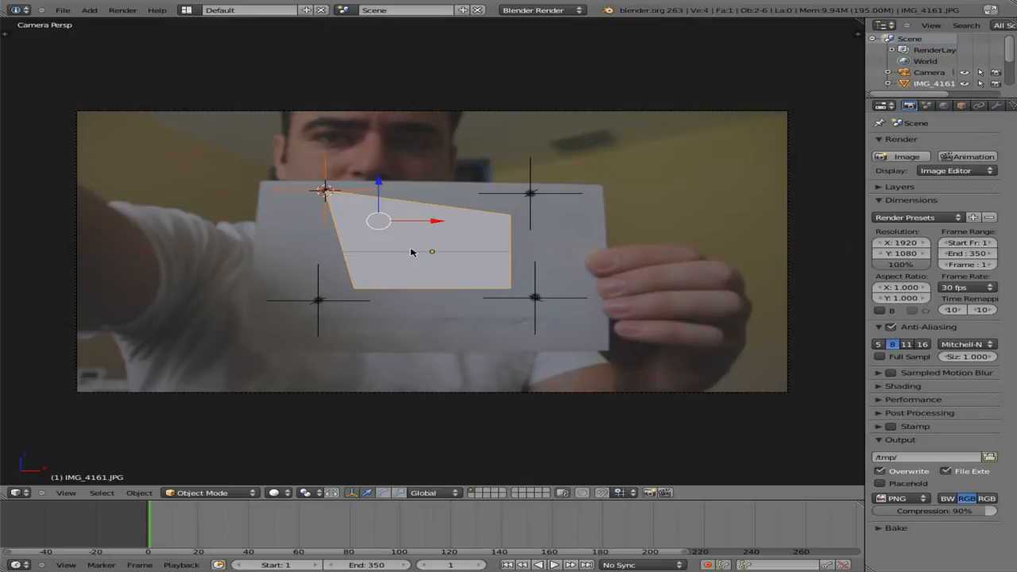
pyautogui.click(553, 565)
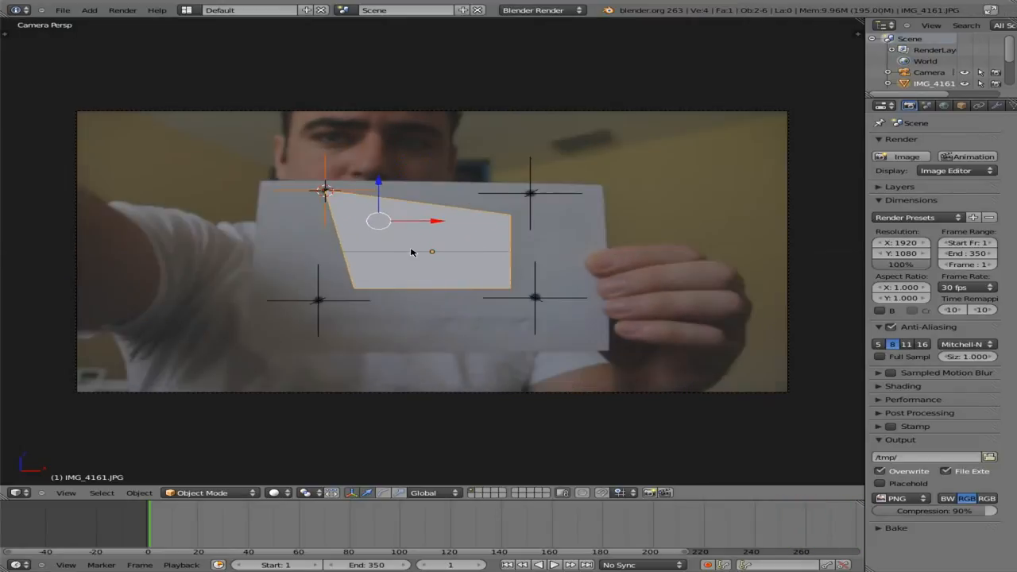
# Snap the plane's top-right corner onto the top-right empty and hook it to that empty
pyautogui.click(531, 194)
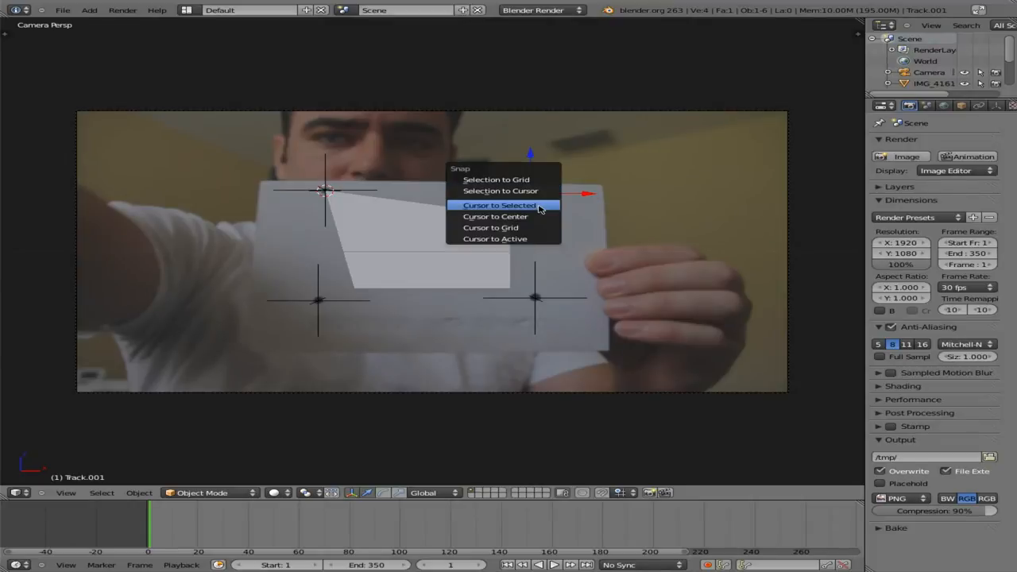
pyautogui.click(499, 205)
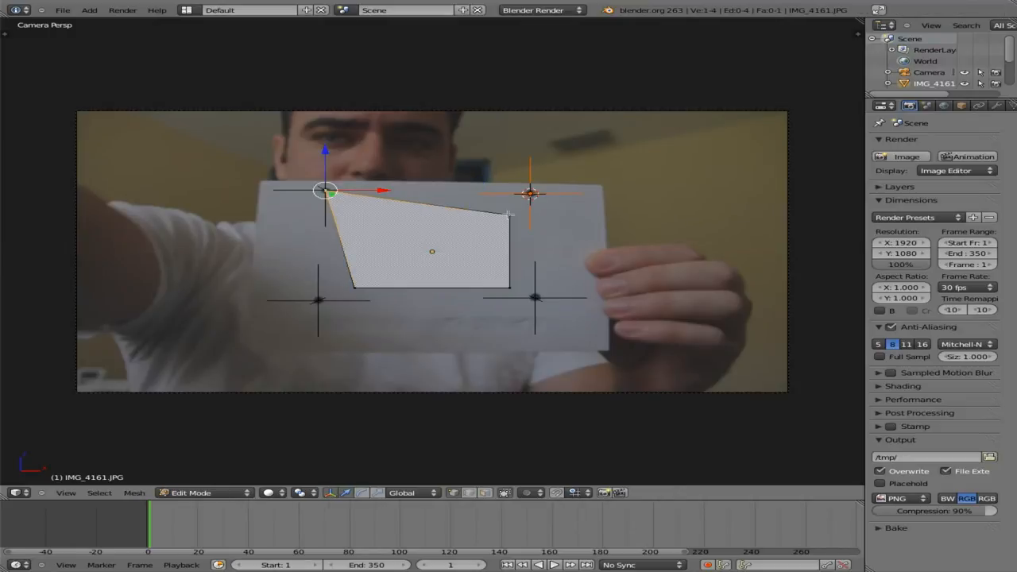
pyautogui.click(509, 215)
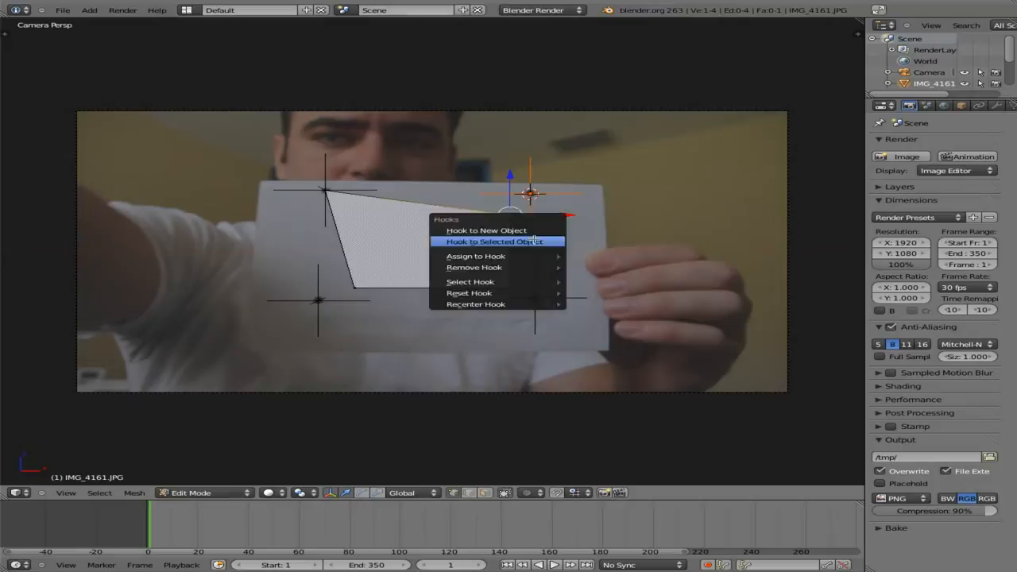
pyautogui.click(495, 242)
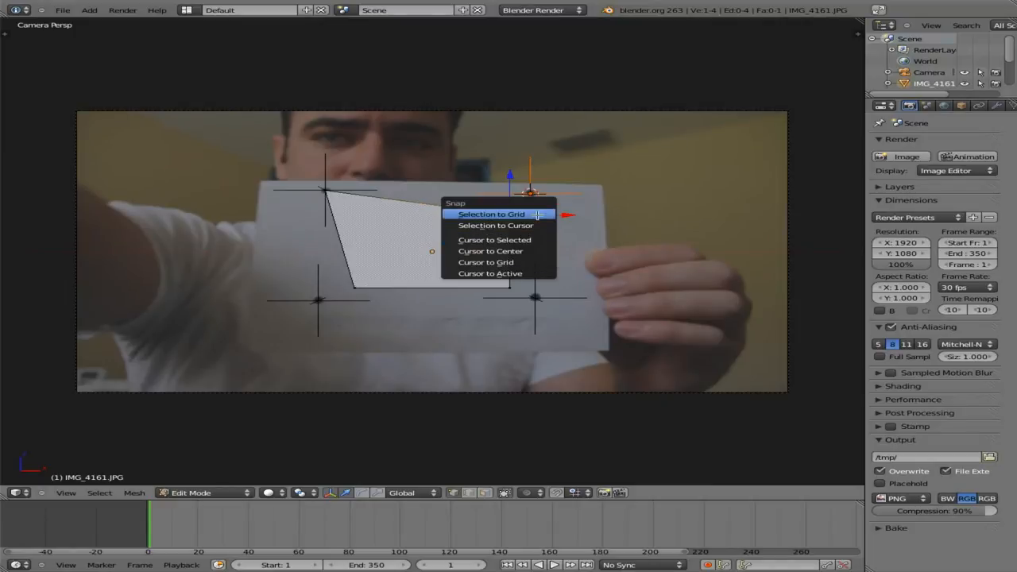
pyautogui.click(491, 213)
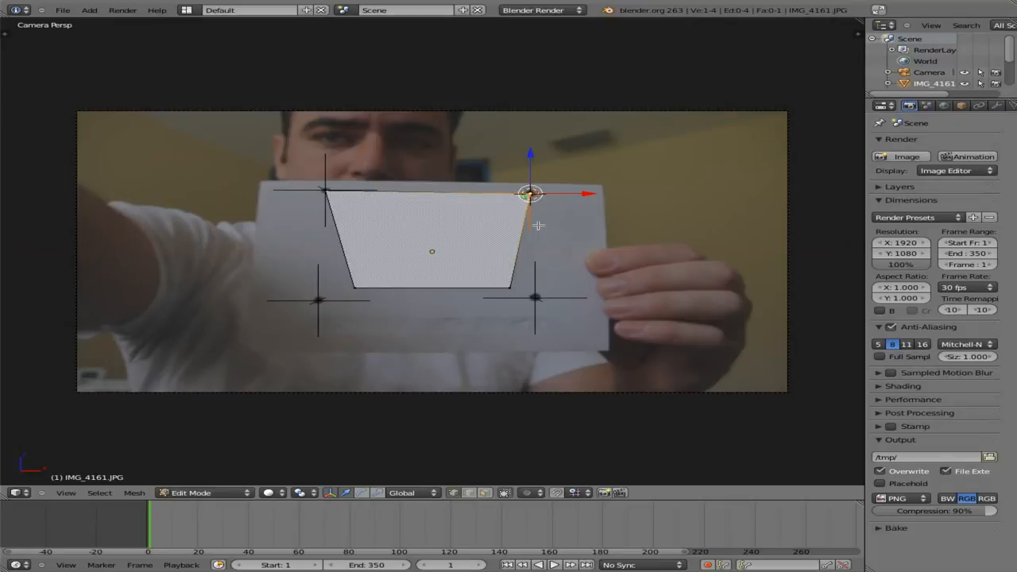
pyautogui.moveTo(556, 241)
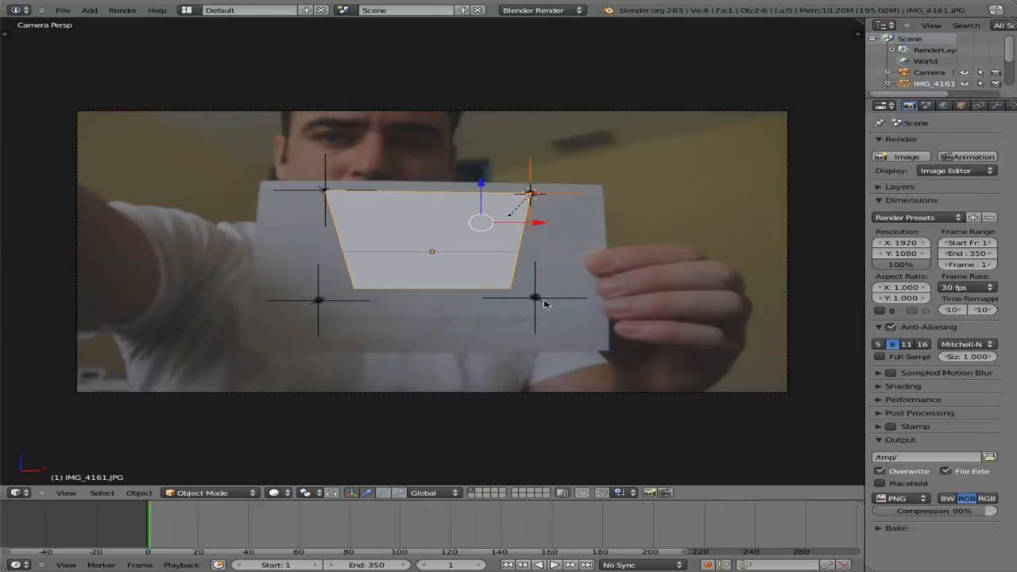
# Snap the plane's bottom-right vertex onto Track.002 and hook it to that empty
pyautogui.click(534, 298)
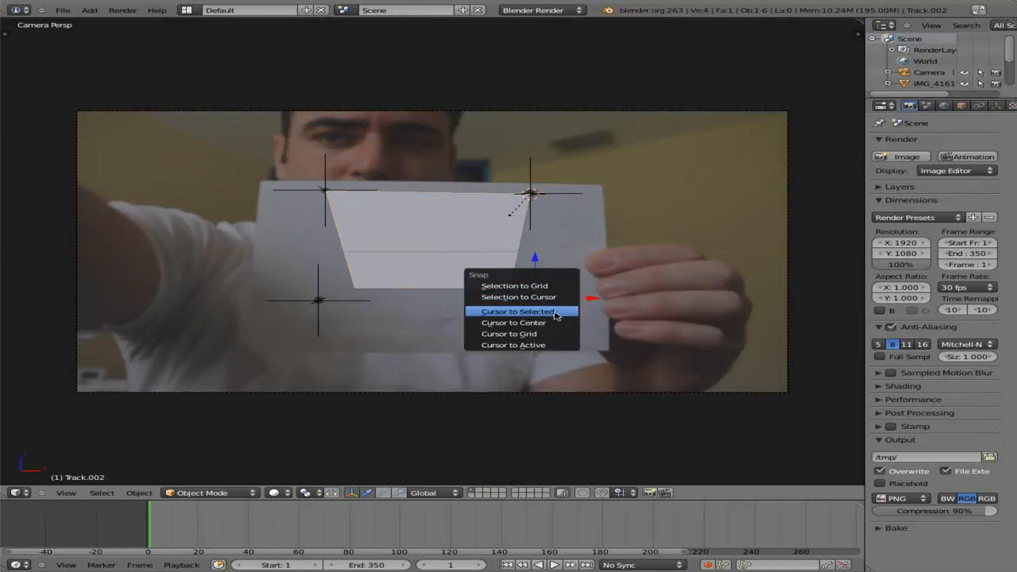
pyautogui.click(516, 309)
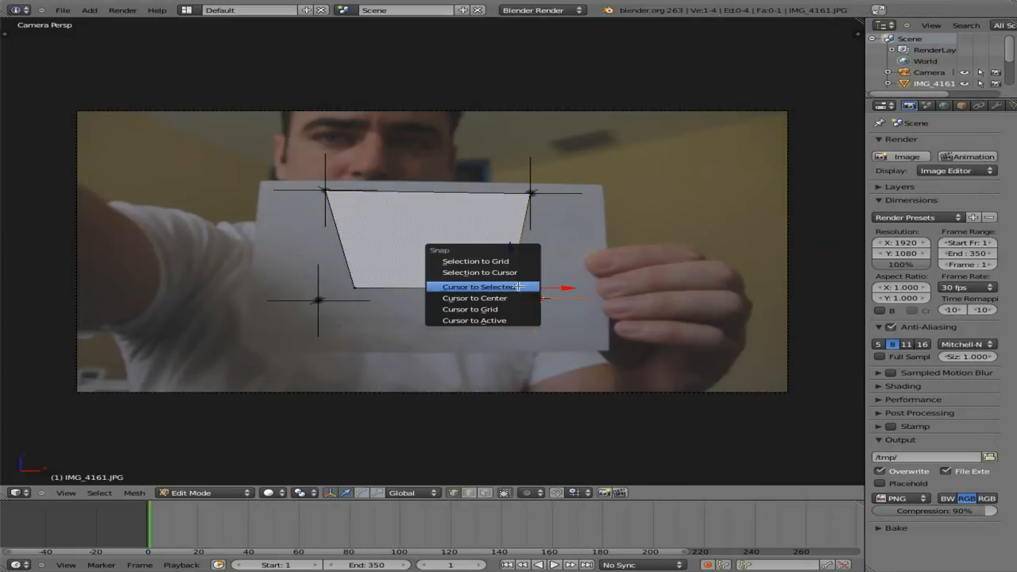
pyautogui.click(476, 286)
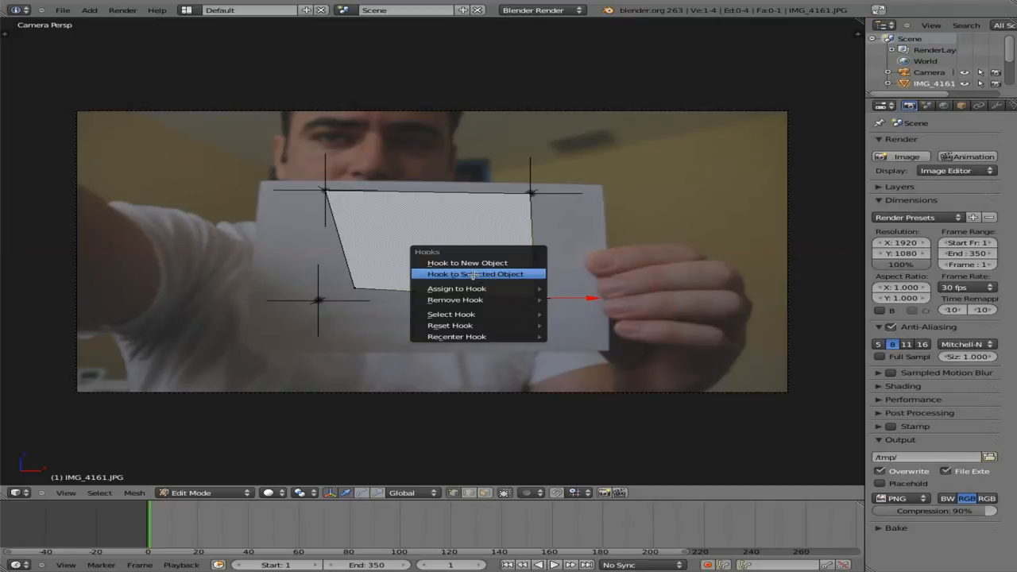
pyautogui.click(467, 262)
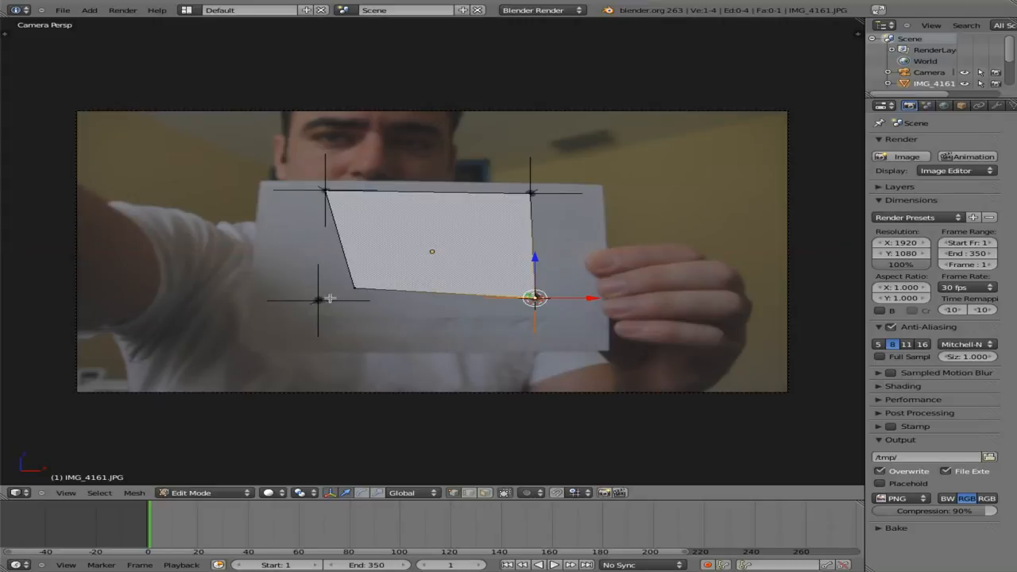
pyautogui.moveTo(337, 305)
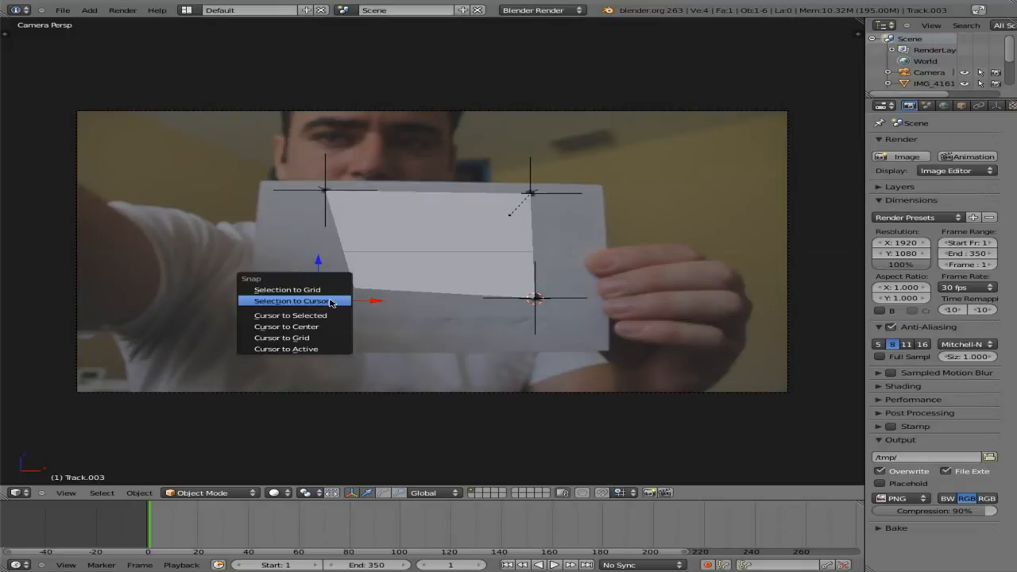
# Snap the plane's bottom-left vertex onto Track.003, hook it, and leave Edit Mode
pyautogui.click(292, 301)
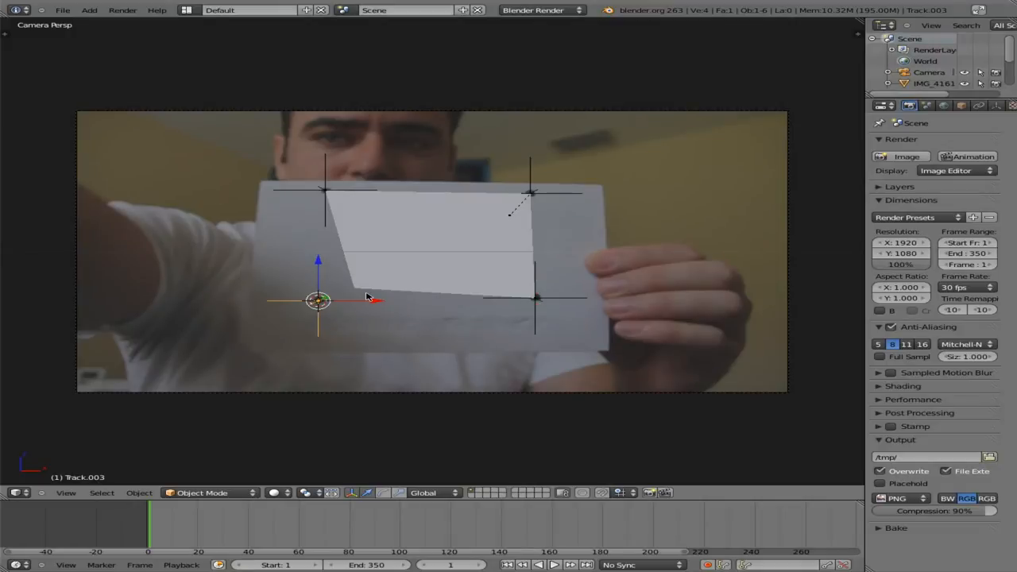
pyautogui.click(432, 251)
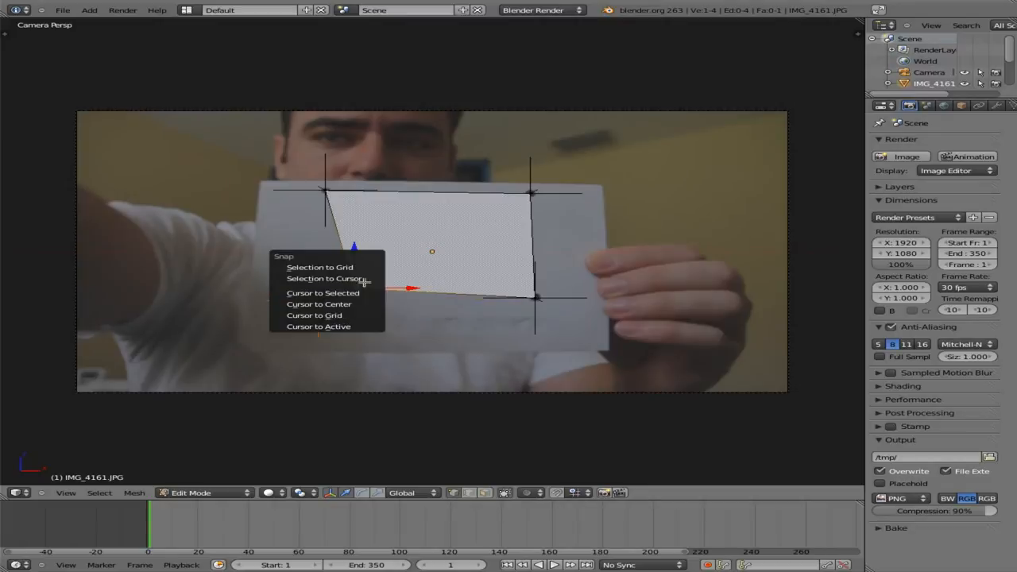
pyautogui.click(322, 292)
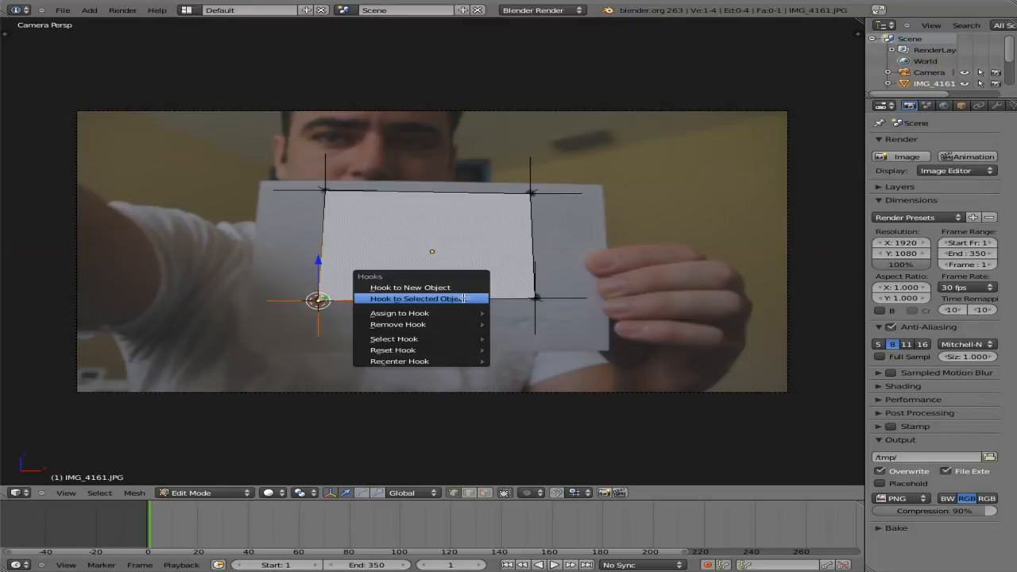
pyautogui.click(414, 298)
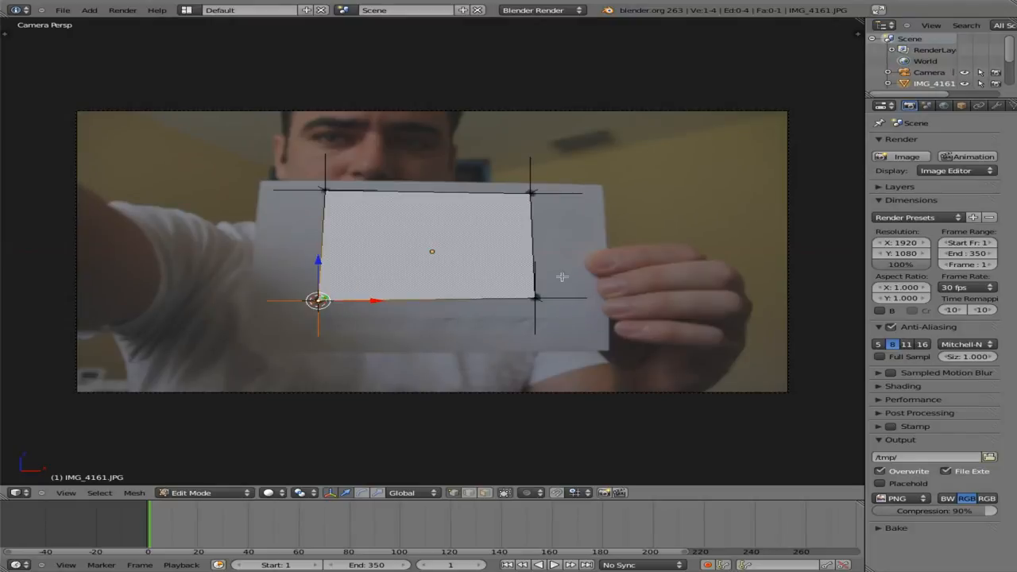
pyautogui.press('Tab')
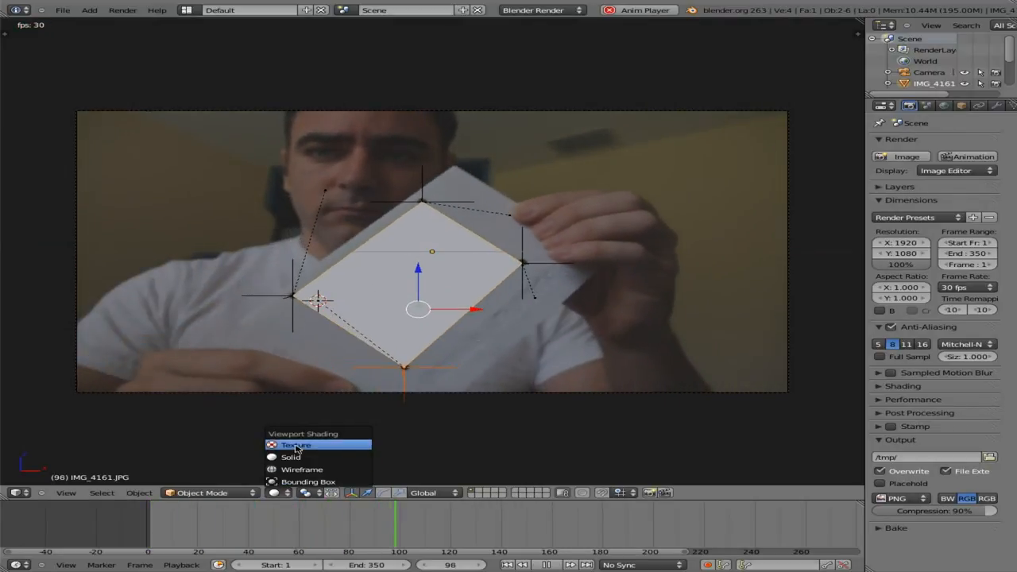
# Switch viewport shading to Textured so the woman photo shows on the plane
pyautogui.click(296, 445)
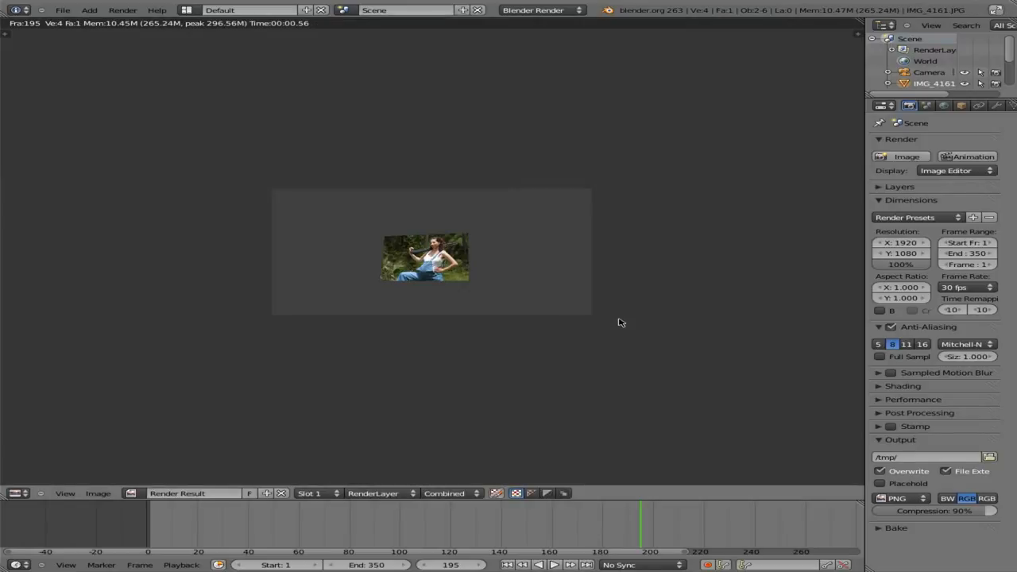
pyautogui.moveTo(352, 286)
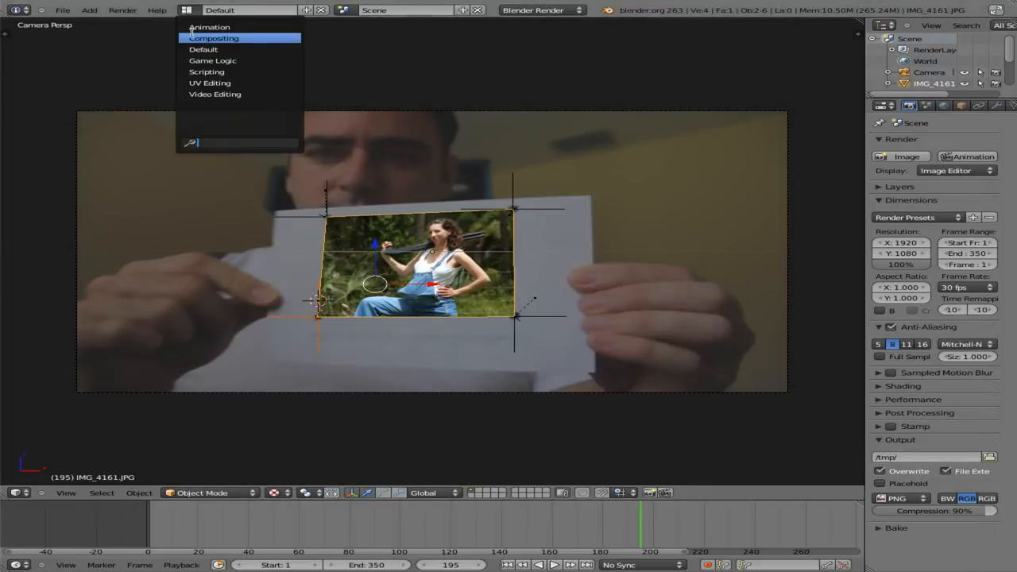
# Switch to the Compositing layout and enable Use Nodes
pyautogui.click(215, 38)
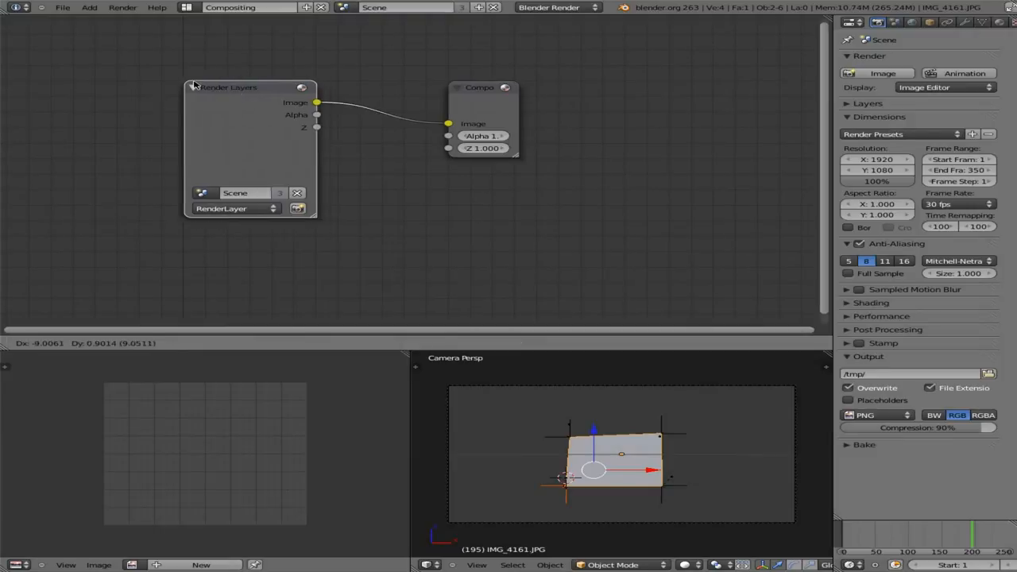
pyautogui.moveTo(251, 88); pyautogui.dragTo(111, 51)
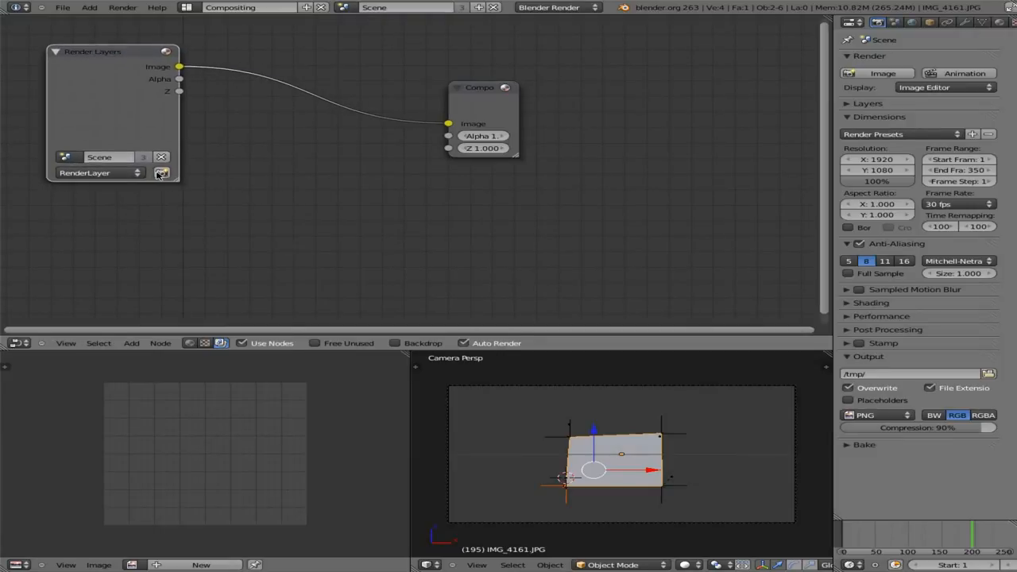
pyautogui.click(162, 174)
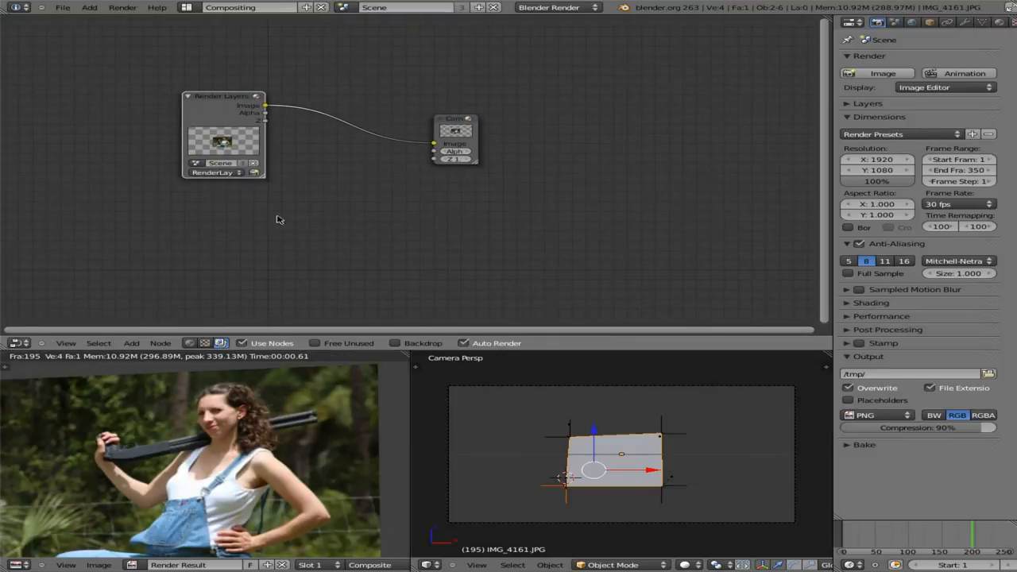
# Add a Movie Clip input node loaded with the handheld-paper footage
pyautogui.click(130, 343)
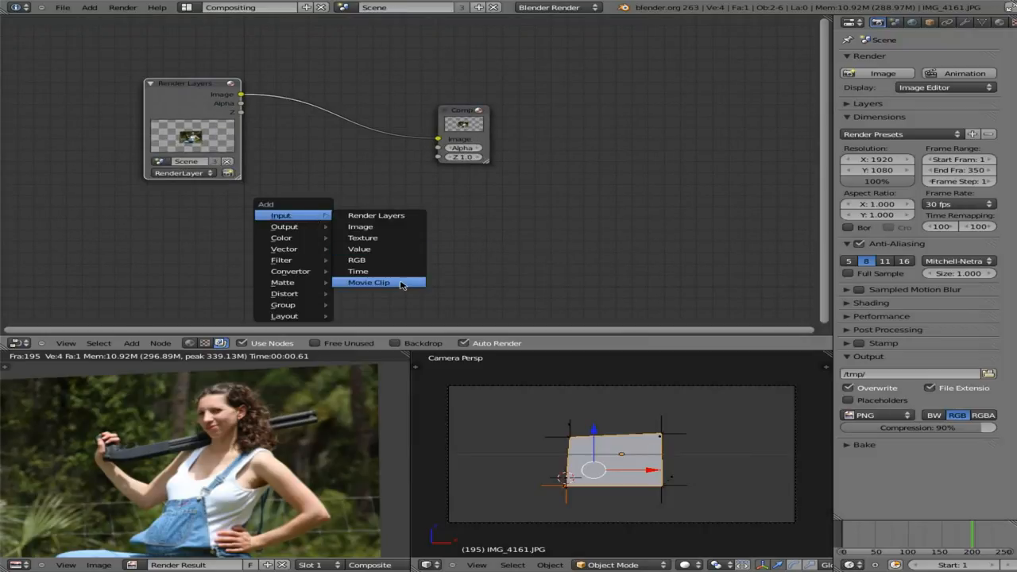
pyautogui.click(369, 283)
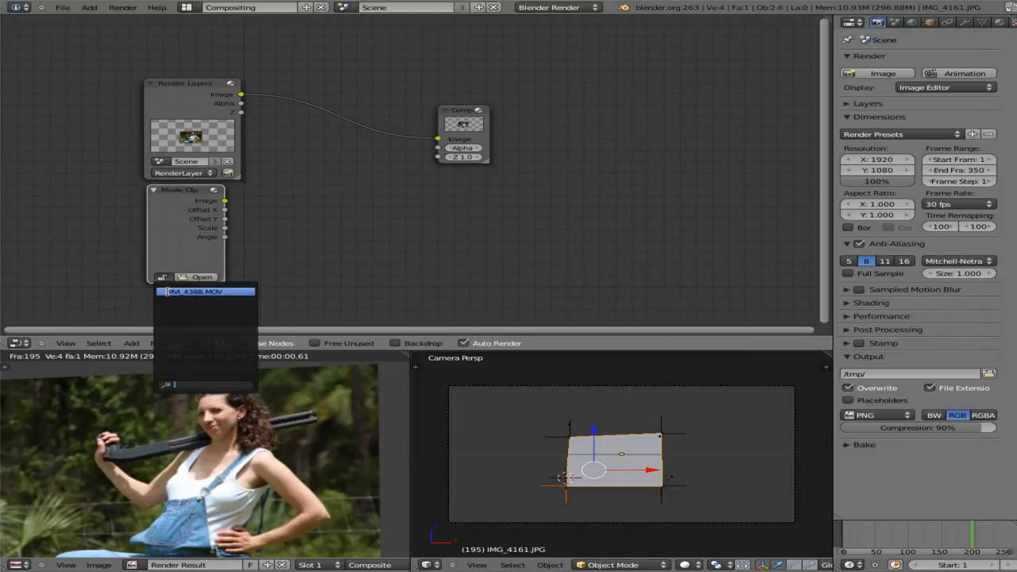
pyautogui.click(206, 290)
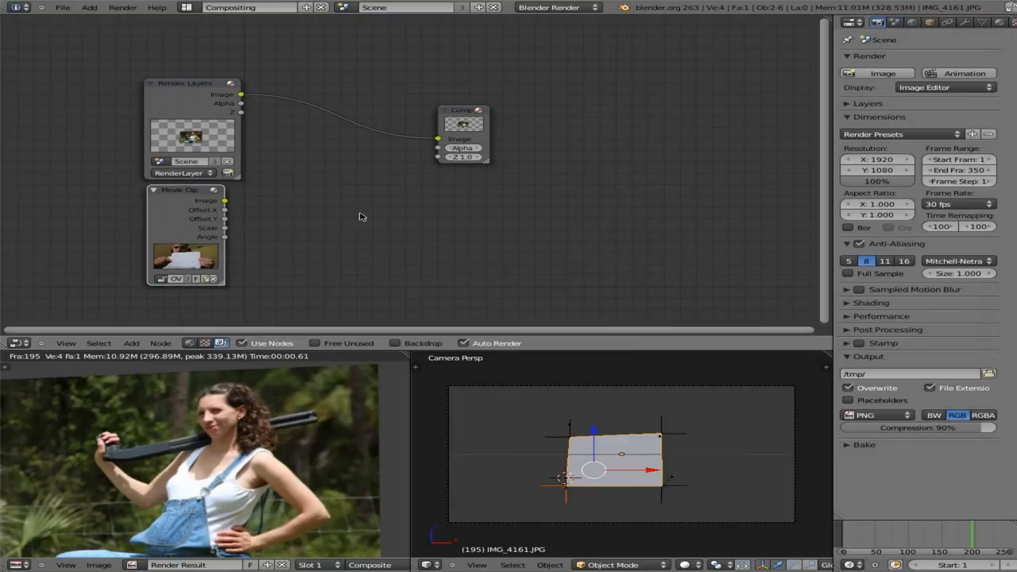
pyautogui.moveTo(359, 219)
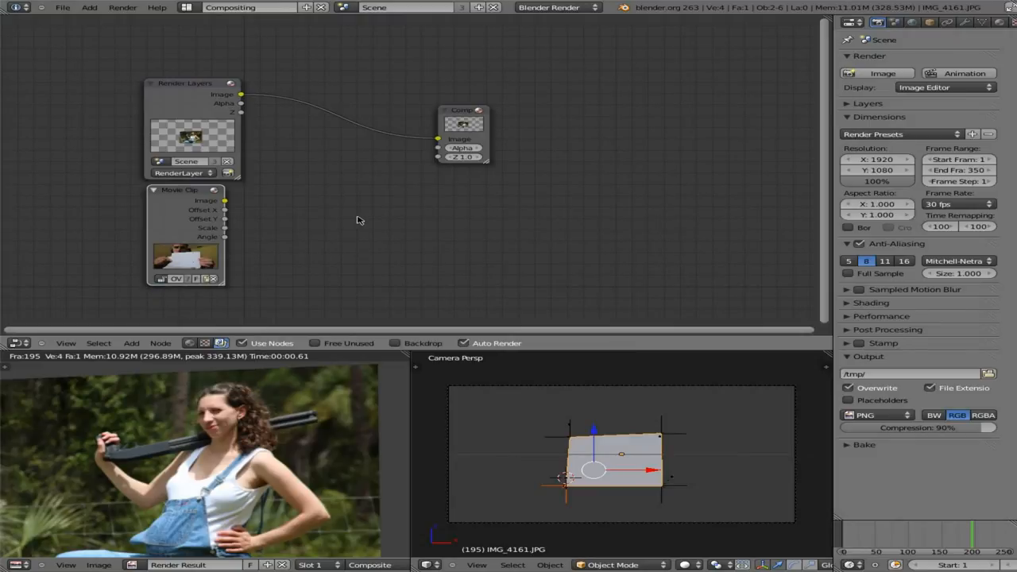
# Add an AlphaOver node with the footage as first input and its result wired to Composite
pyautogui.click(131, 343)
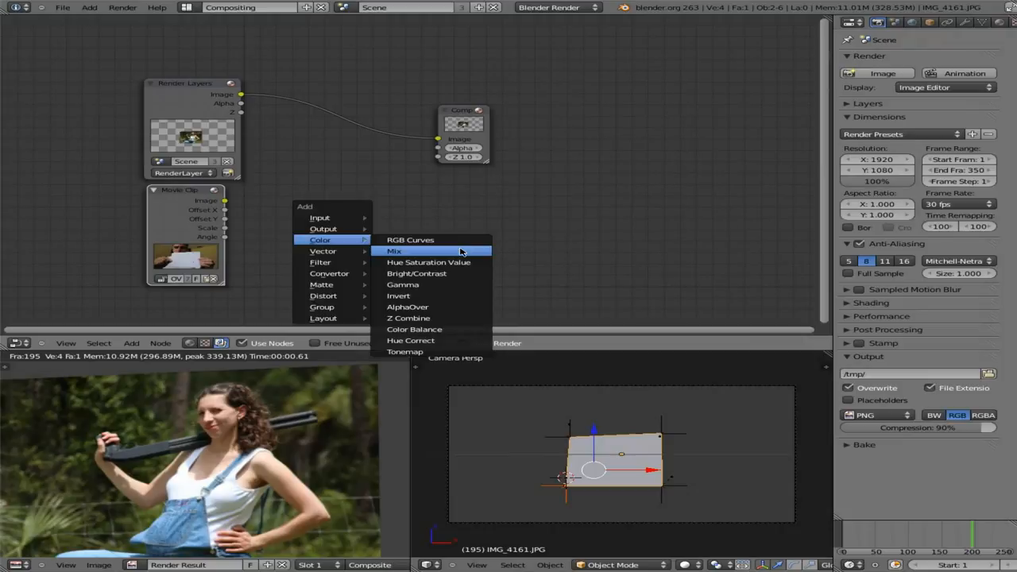
pyautogui.moveTo(451, 306)
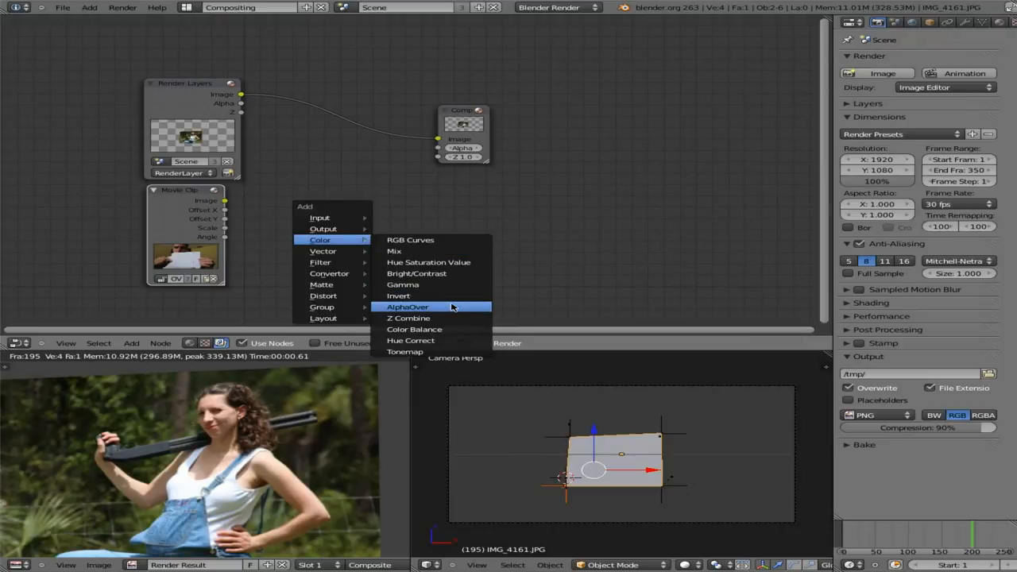
pyautogui.click(407, 307)
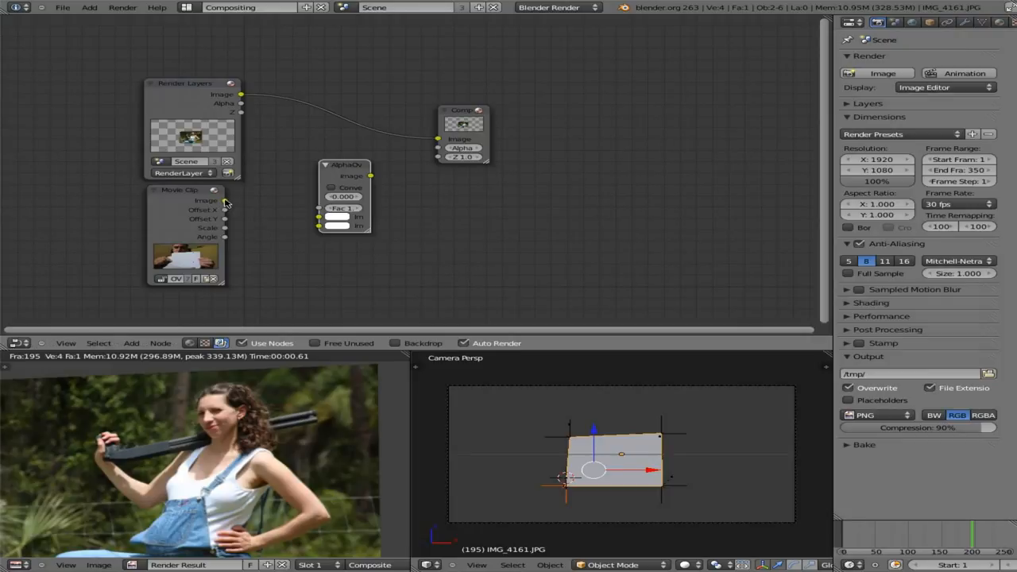
pyautogui.moveTo(225, 200); pyautogui.dragTo(327, 218)
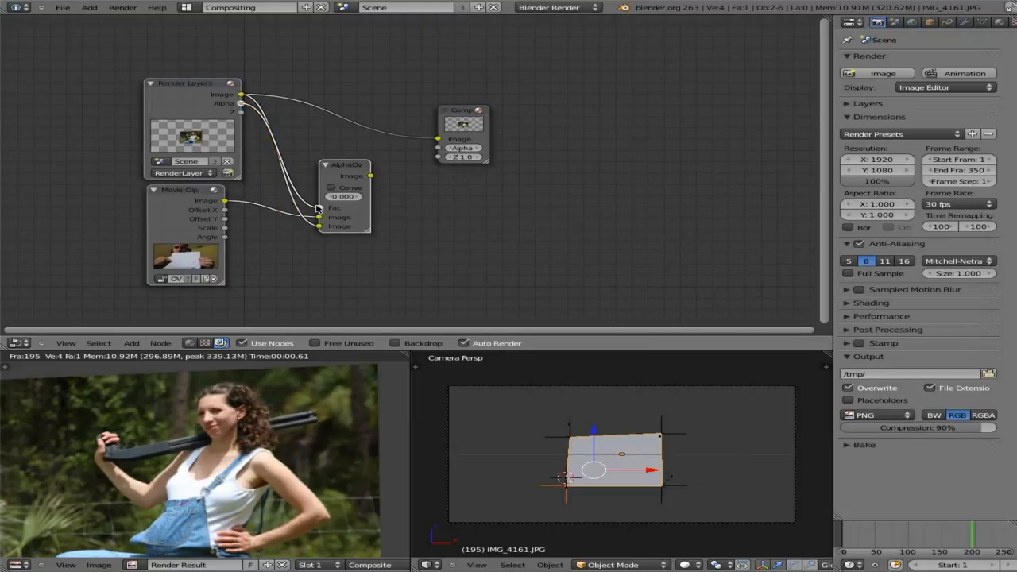
pyautogui.moveTo(370, 175); pyautogui.dragTo(438, 140)
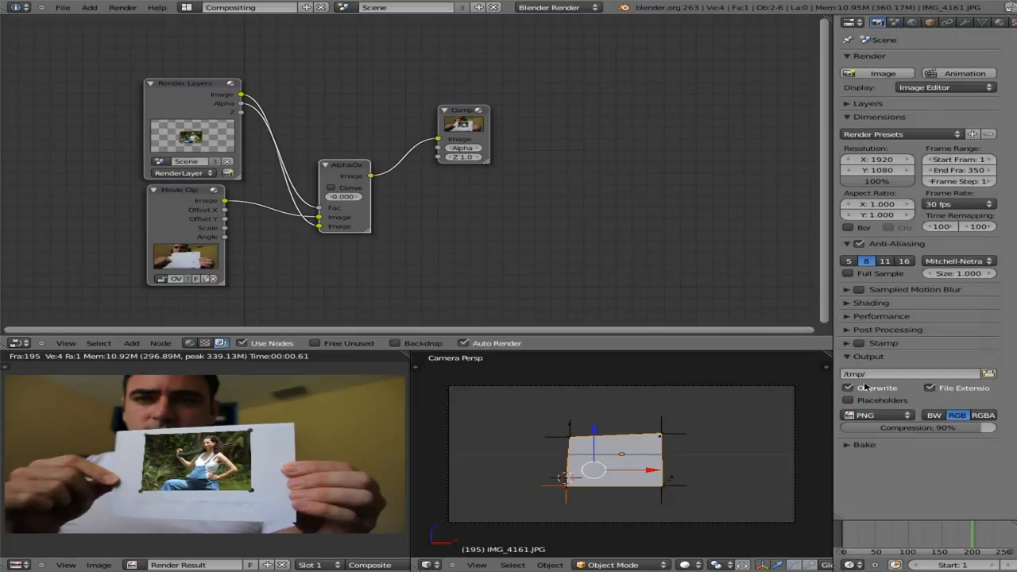
pyautogui.moveTo(873, 414)
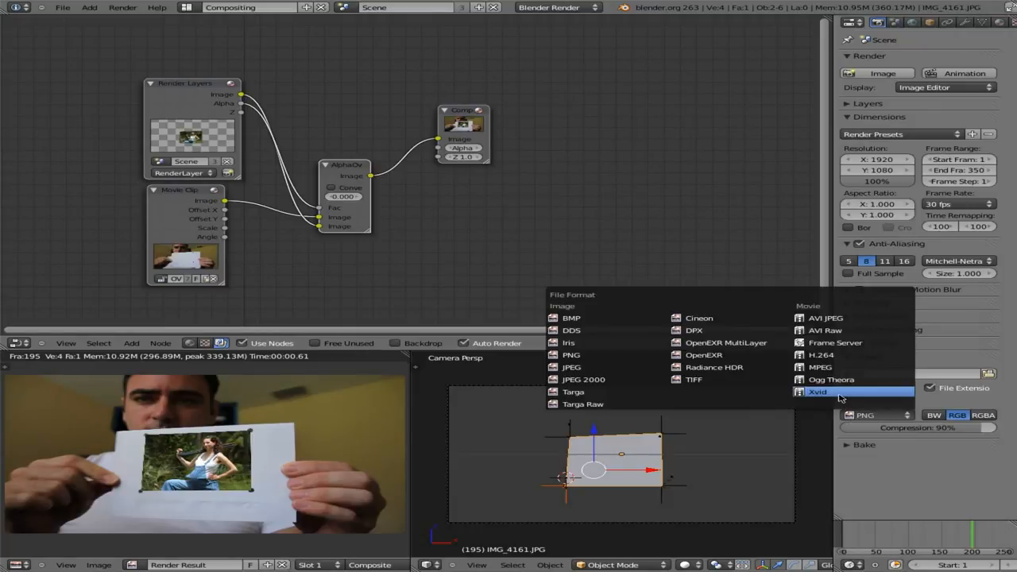
# Set the output file format to Xvid and start rendering the animation
pyautogui.click(816, 390)
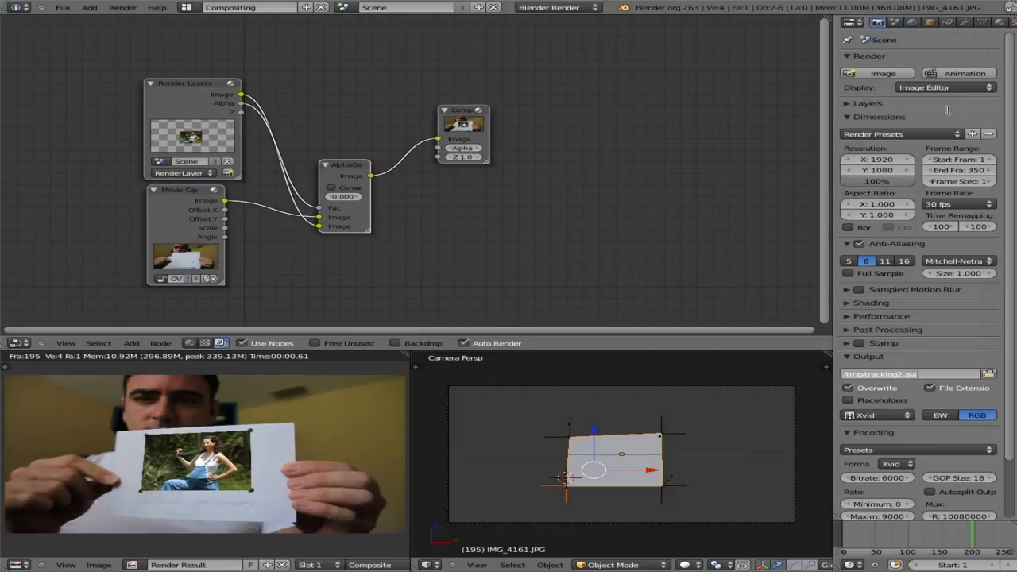
pyautogui.click(877, 73)
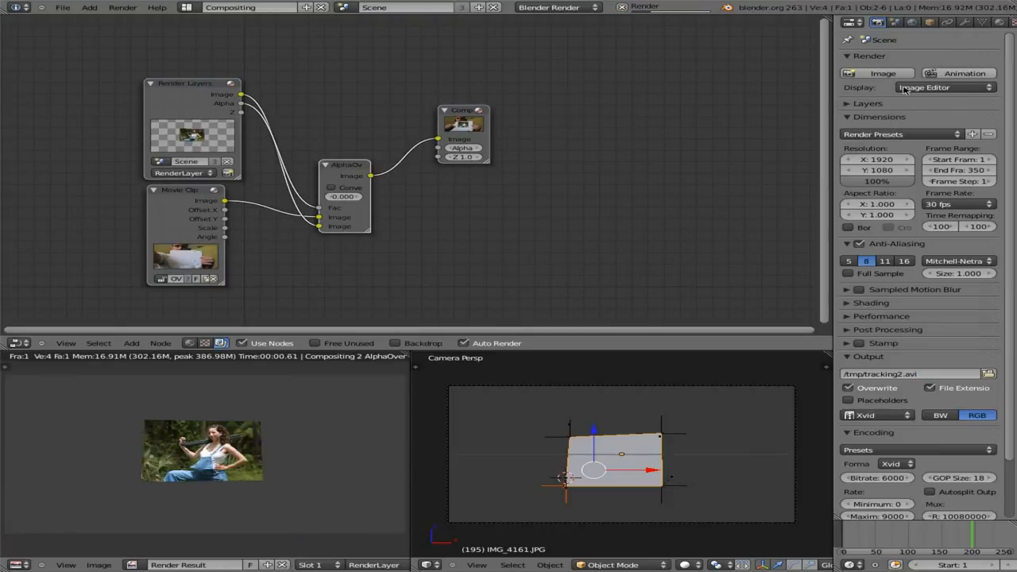